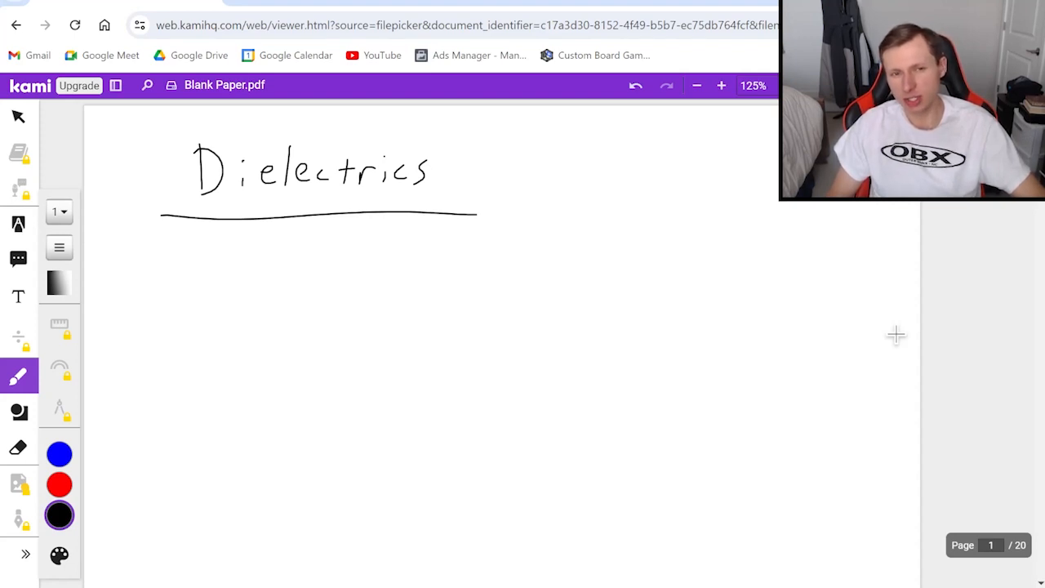
{"action": "mouse_move", "coordinate": [333, 362]}
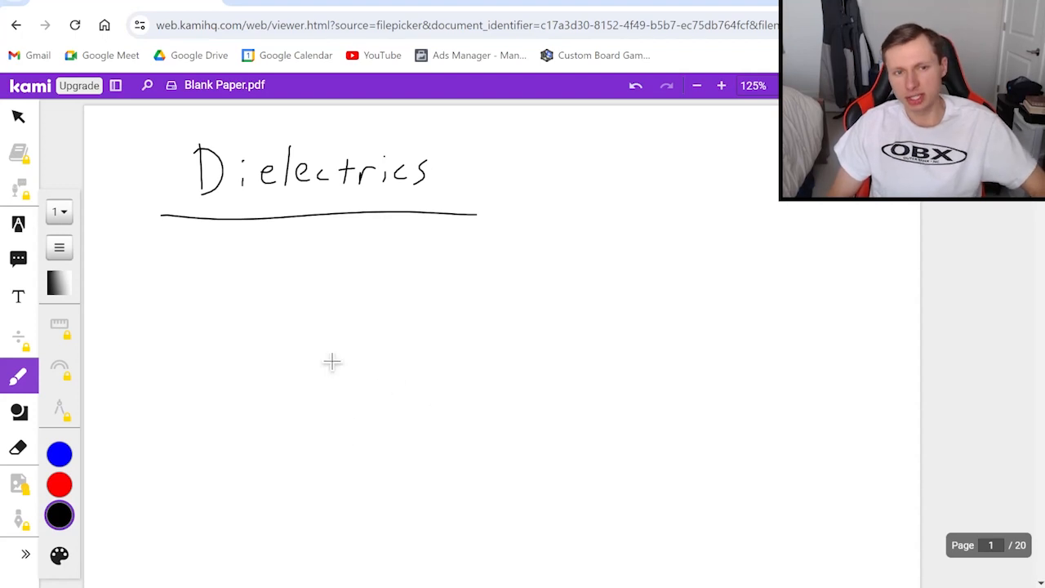
Step: Draw the capacitor's left and right leads with two parallel plates, then switch to blue ink
{"action": "left_click_drag", "start_coordinate": [221, 376], "coordinate": [322, 413]}
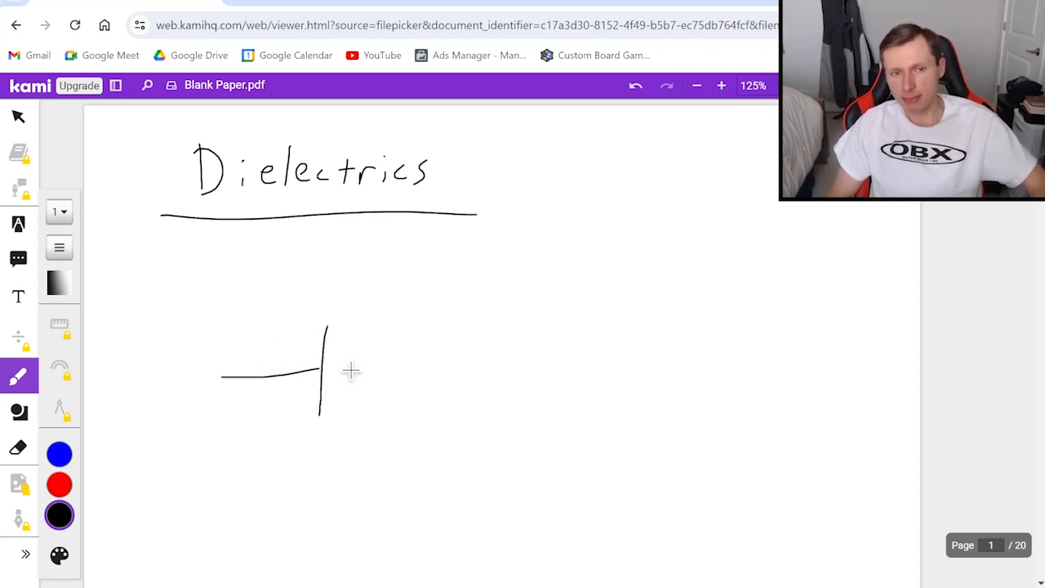
{"action": "left_click_drag", "start_coordinate": [402, 326], "coordinate": [572, 361]}
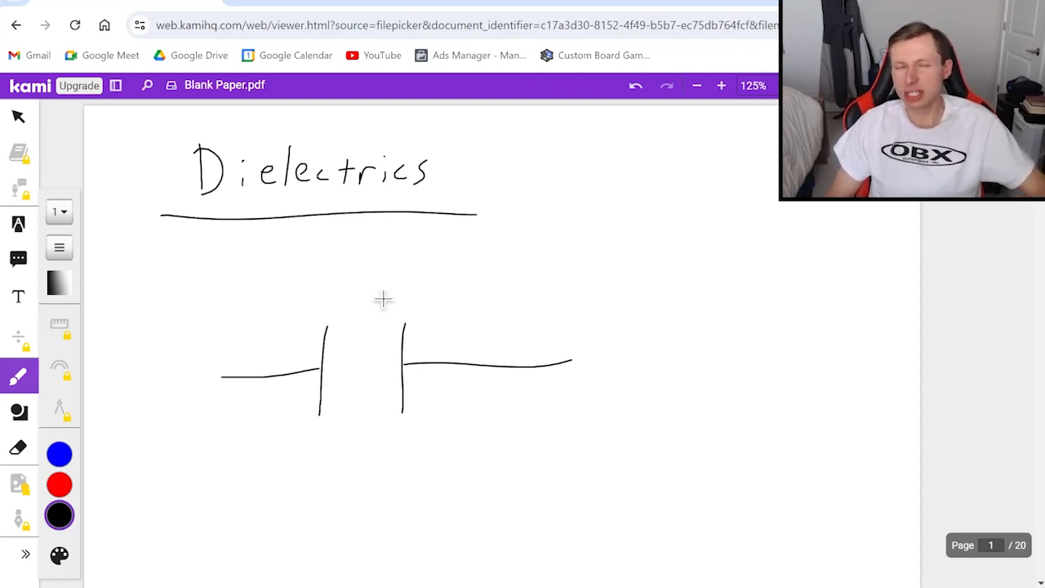
{"action": "mouse_move", "coordinate": [313, 368]}
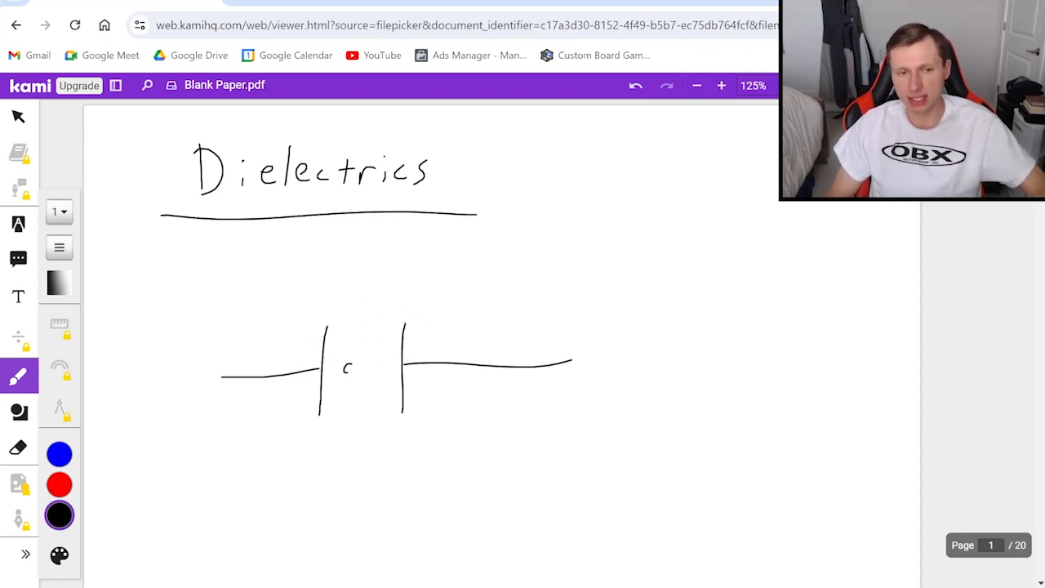
{"action": "type", "text": "air"}
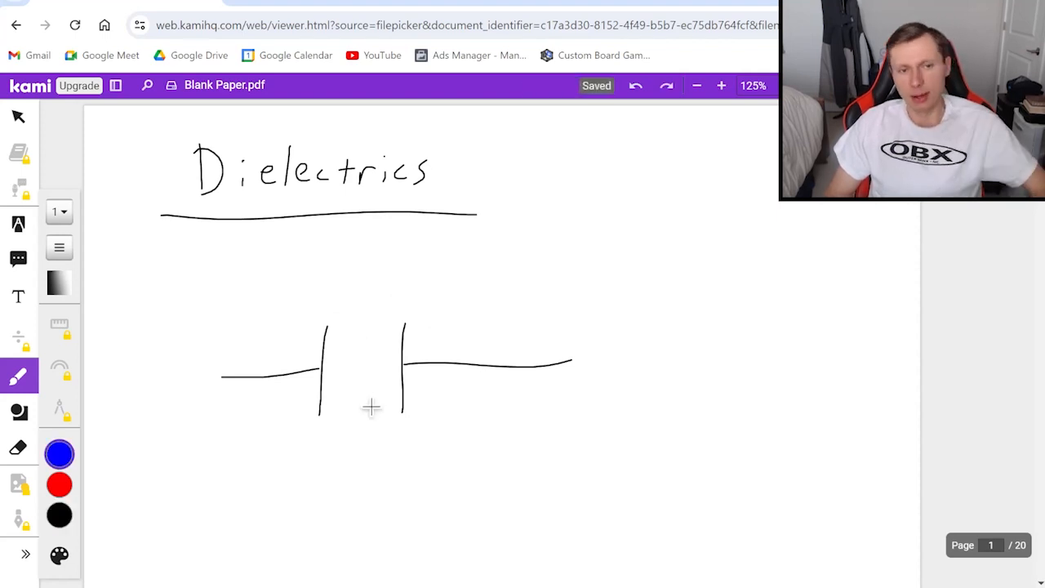
{"action": "mouse_move", "coordinate": [333, 346]}
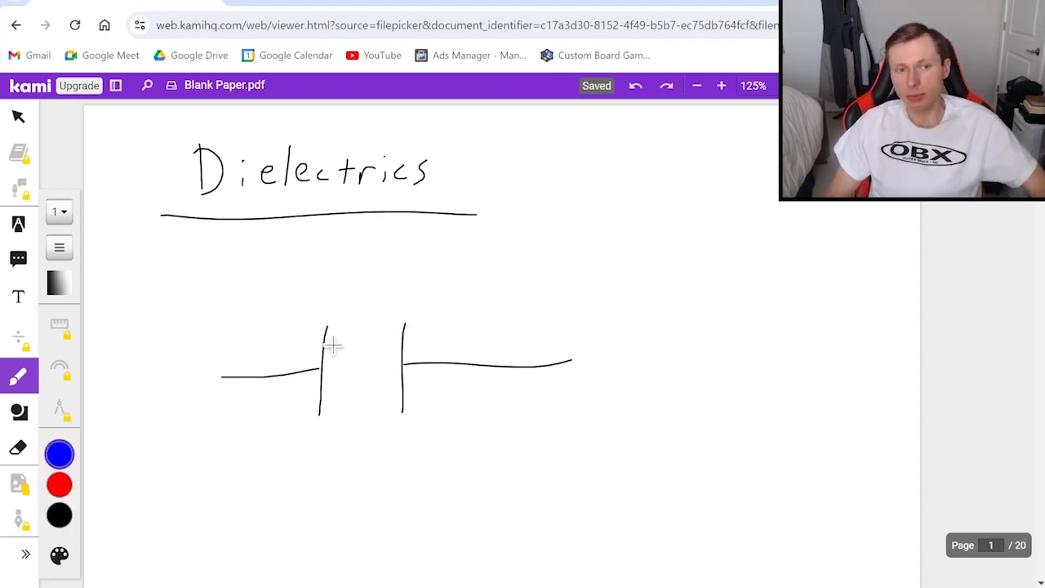
Step: Outline a rectangle between the capacitor plates and shade it in solid blue
{"action": "left_click_drag", "start_coordinate": [335, 319], "coordinate": [330, 409]}
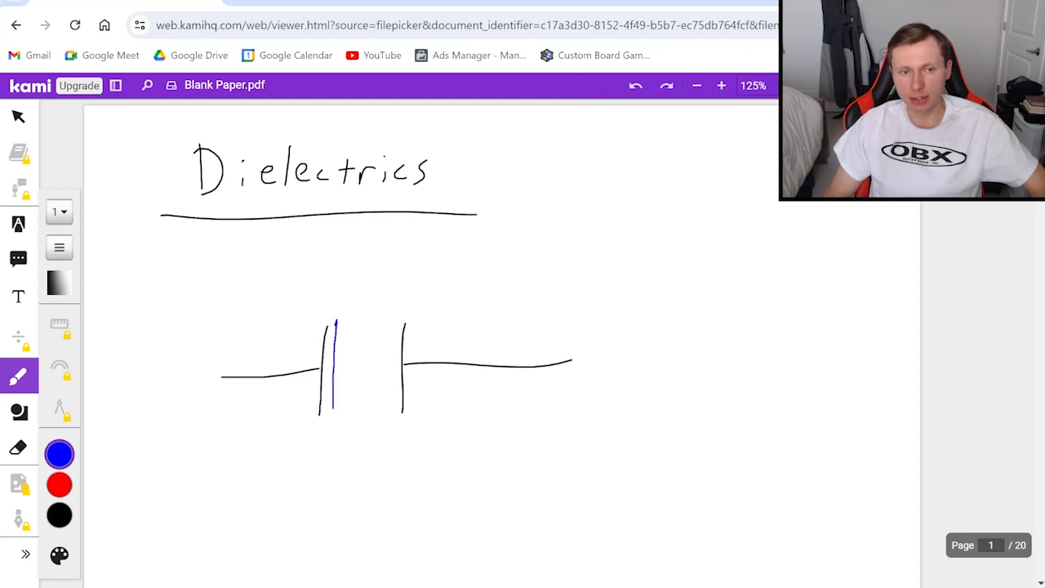
{"action": "left_click_drag", "start_coordinate": [333, 319], "coordinate": [392, 424]}
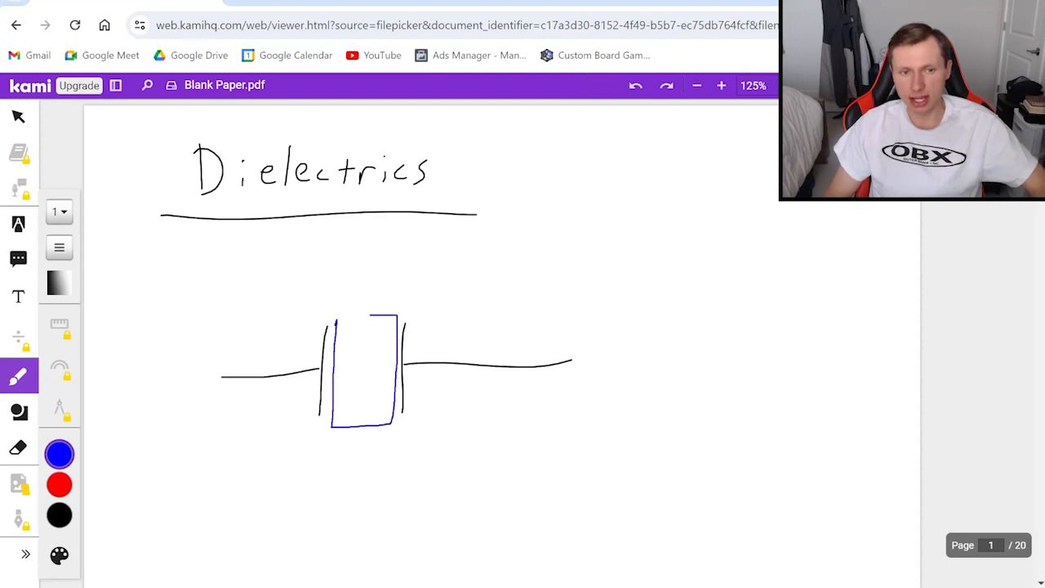
{"action": "left_click_drag", "start_coordinate": [339, 318], "coordinate": [335, 351]}
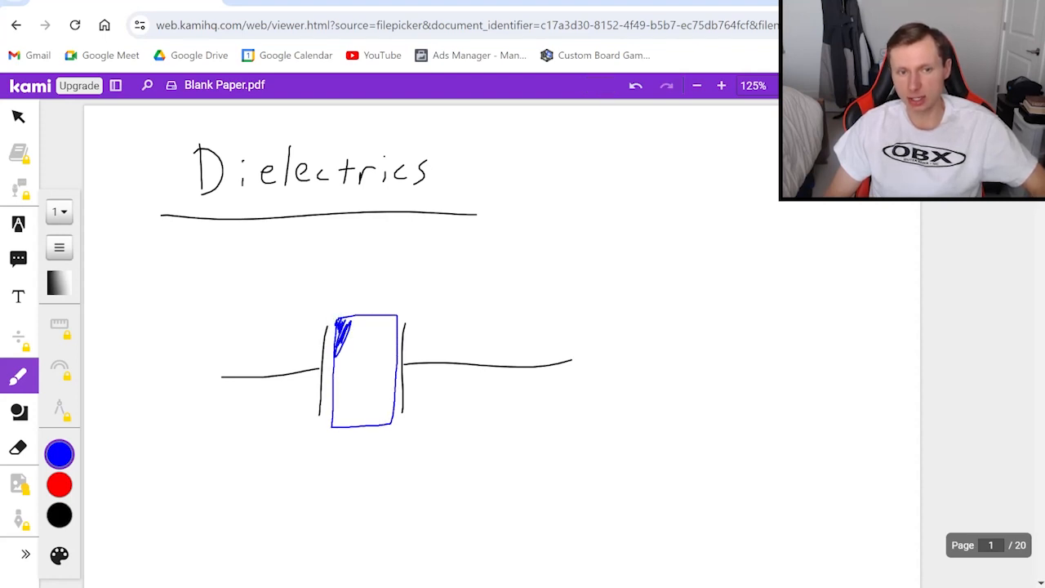
{"action": "left_click_drag", "start_coordinate": [339, 327], "coordinate": [392, 417]}
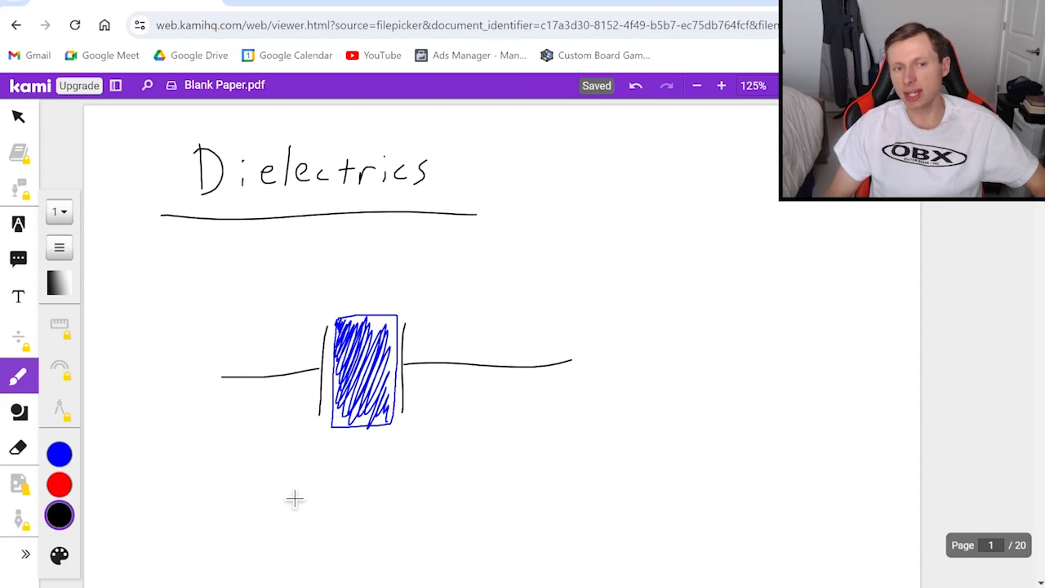
{"action": "mouse_move", "coordinate": [296, 509]}
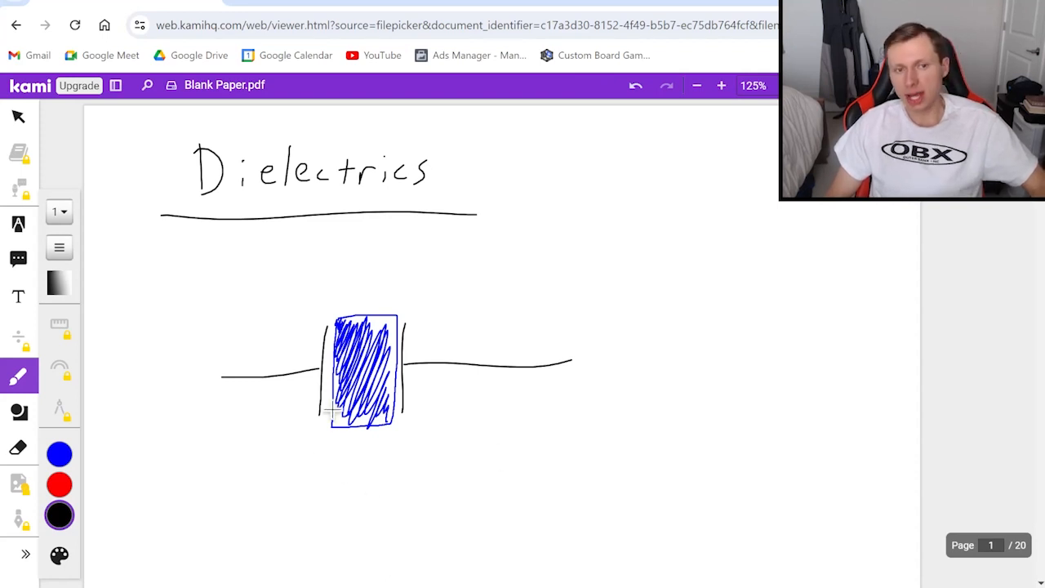
{"action": "mouse_move", "coordinate": [325, 502]}
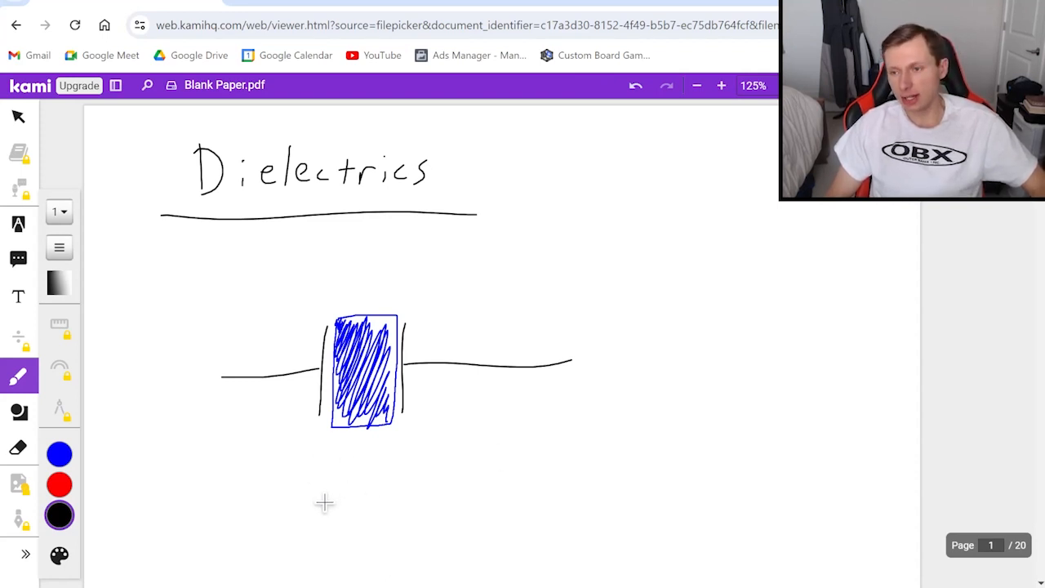
{"action": "mouse_move", "coordinate": [288, 489]}
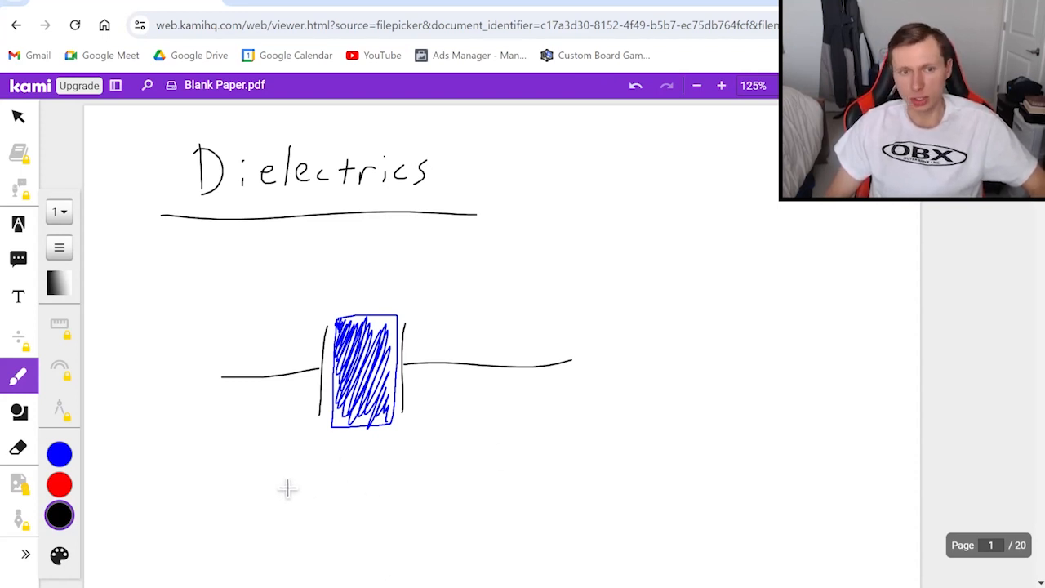
Step: Write 'k > 1' and 'C_new = k C0' below the diagram, noting k = 1 for air
{"action": "left_click_drag", "start_coordinate": [286, 474], "coordinate": [302, 510]}
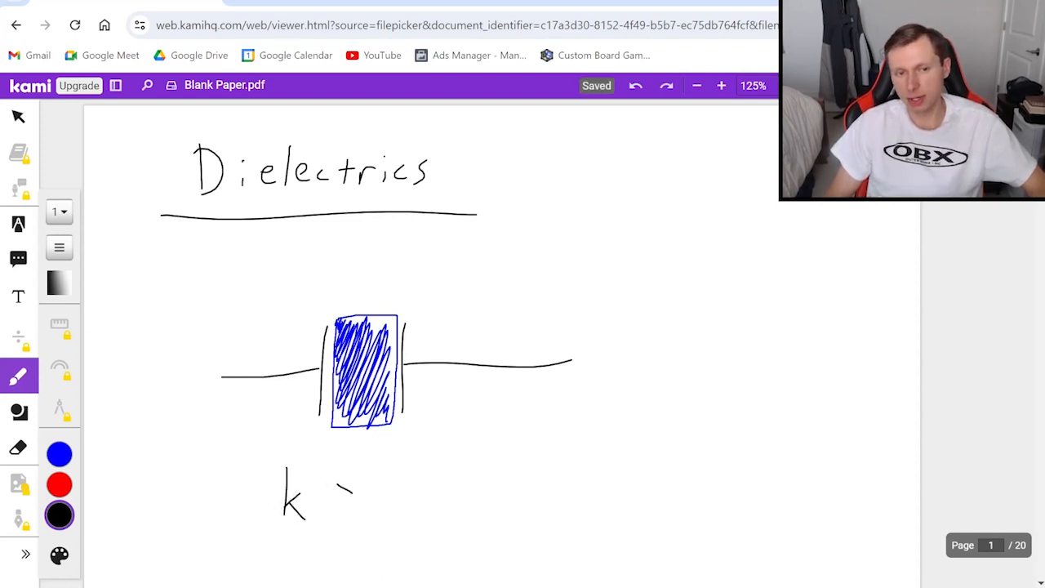
{"action": "left_click_drag", "start_coordinate": [327, 494], "coordinate": [388, 486]}
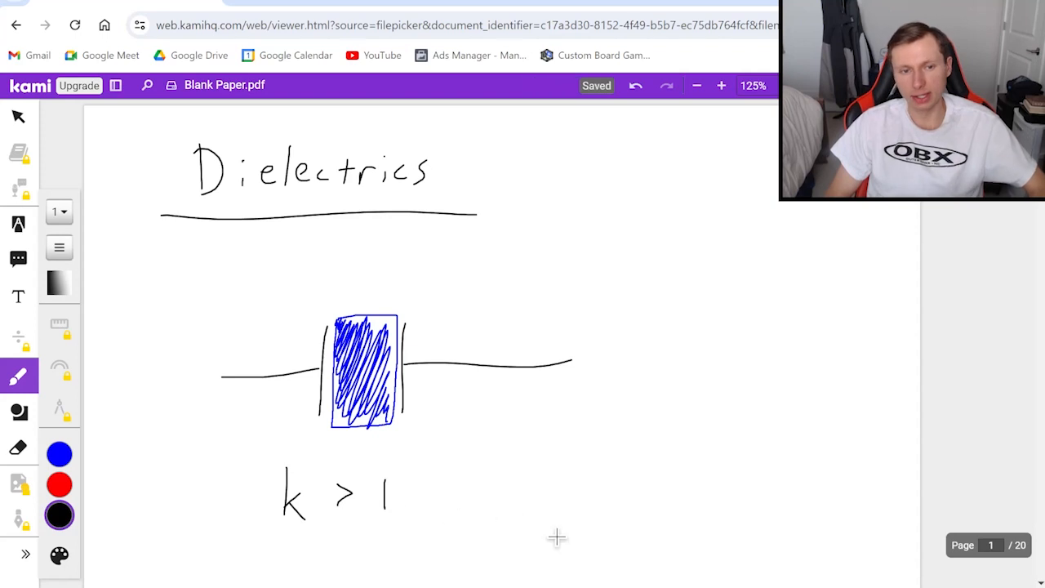
{"action": "mouse_move", "coordinate": [400, 416]}
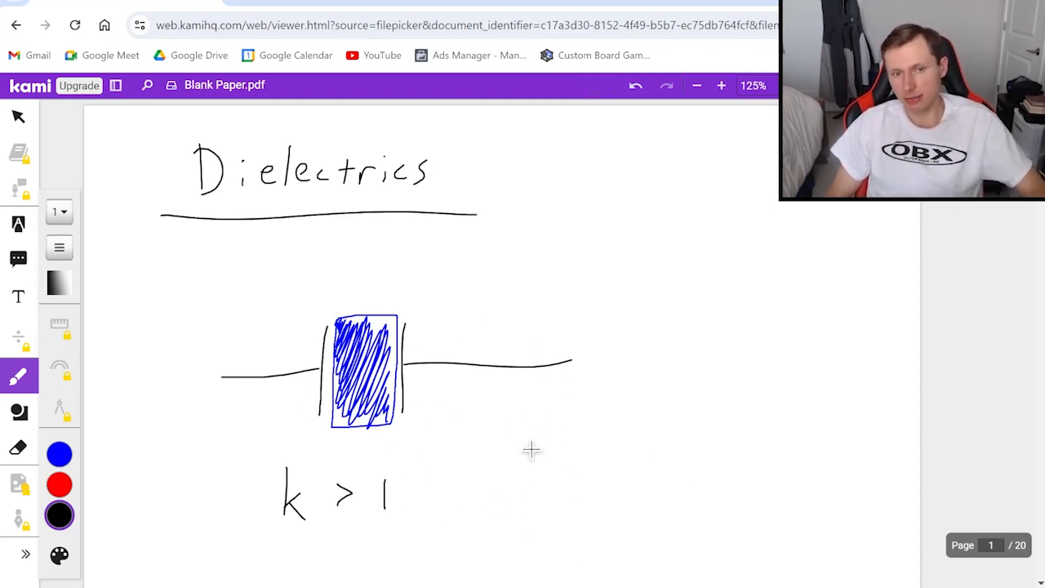
{"action": "left_click_drag", "start_coordinate": [535, 453], "coordinate": [621, 490]}
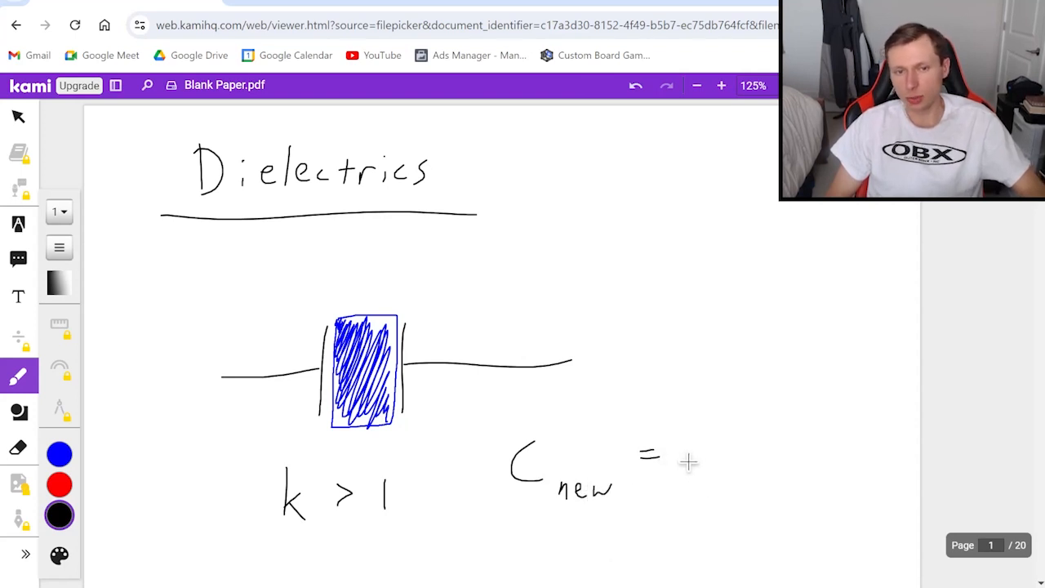
{"action": "left_click_drag", "start_coordinate": [686, 461], "coordinate": [783, 469]}
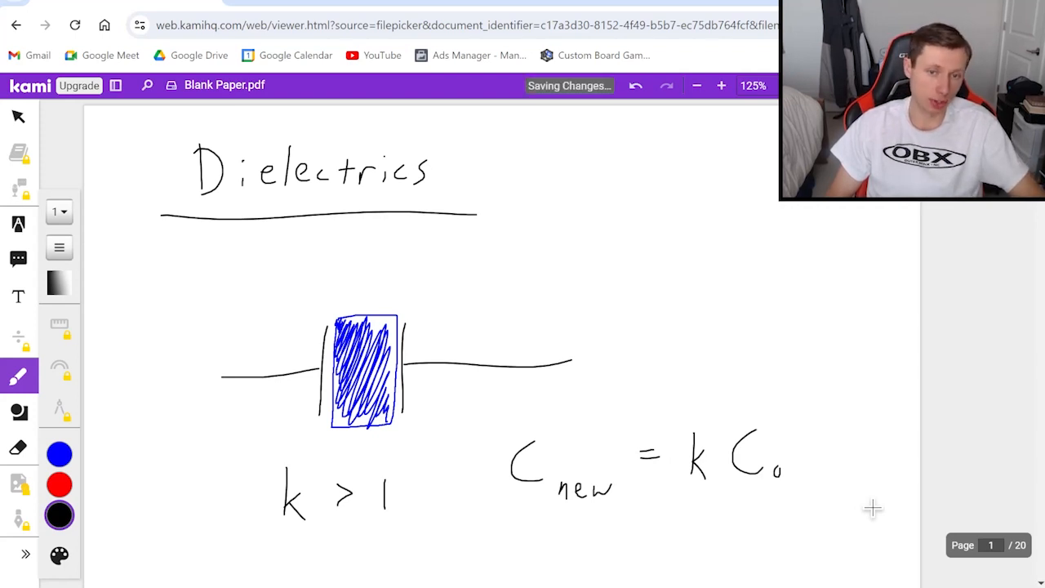
{"action": "scroll", "scroll_direction": "down", "scroll_amount": 3}
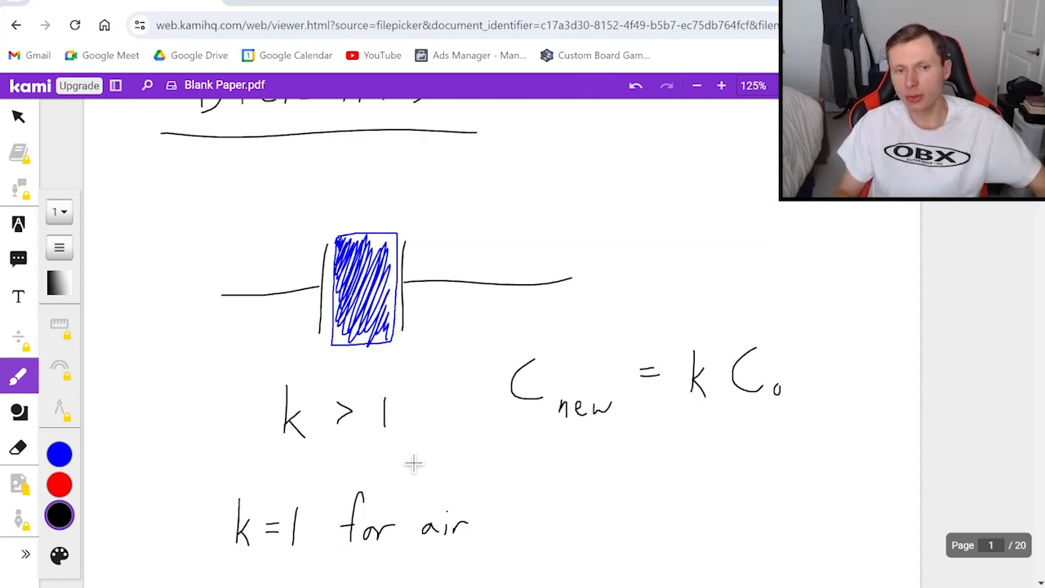
Step: Write 'C↑' and 'V↓', then 'C = q/V' beneath them on page 1
{"action": "scroll", "scroll_direction": "down", "scroll_amount": 3}
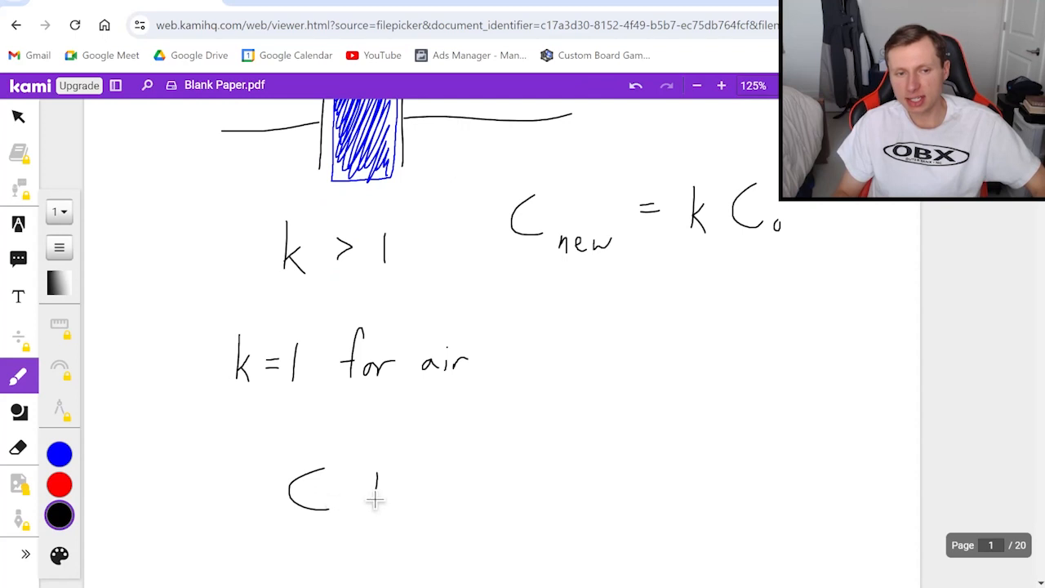
{"action": "left_click_drag", "start_coordinate": [375, 506], "coordinate": [379, 470]}
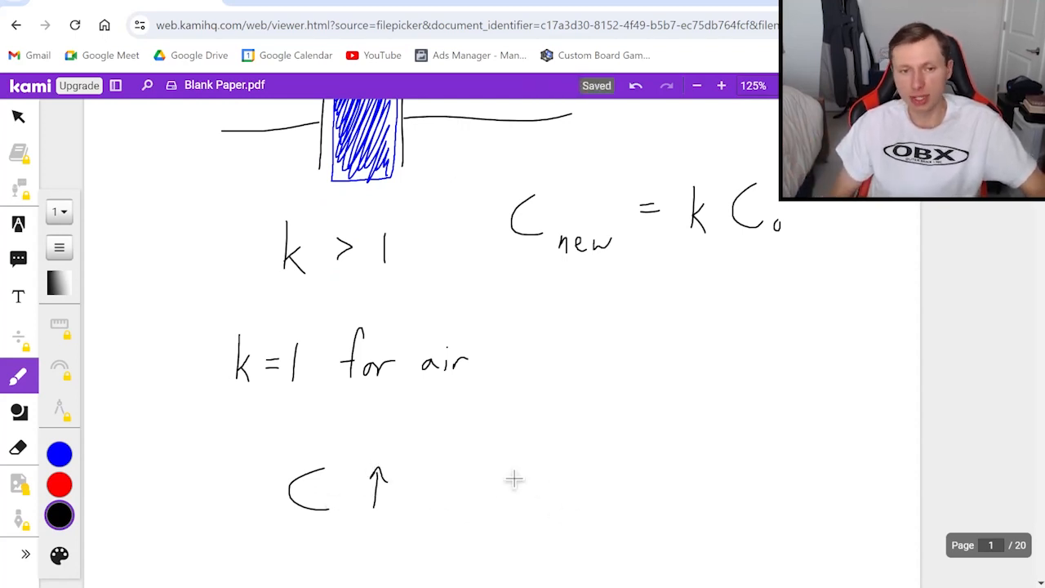
{"action": "left_click_drag", "start_coordinate": [514, 465], "coordinate": [572, 507]}
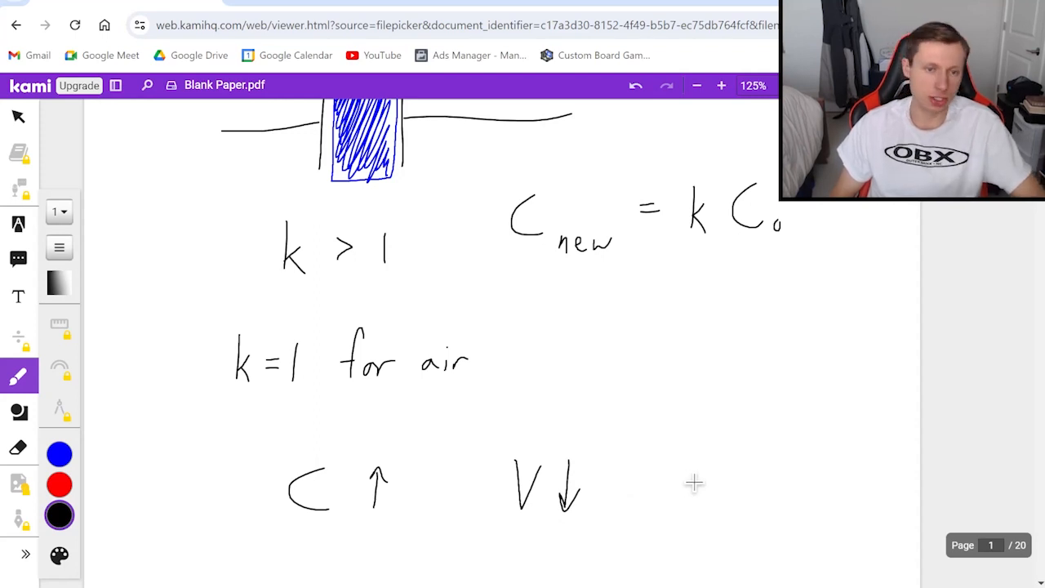
{"action": "scroll", "scroll_direction": "down", "scroll_amount": 3}
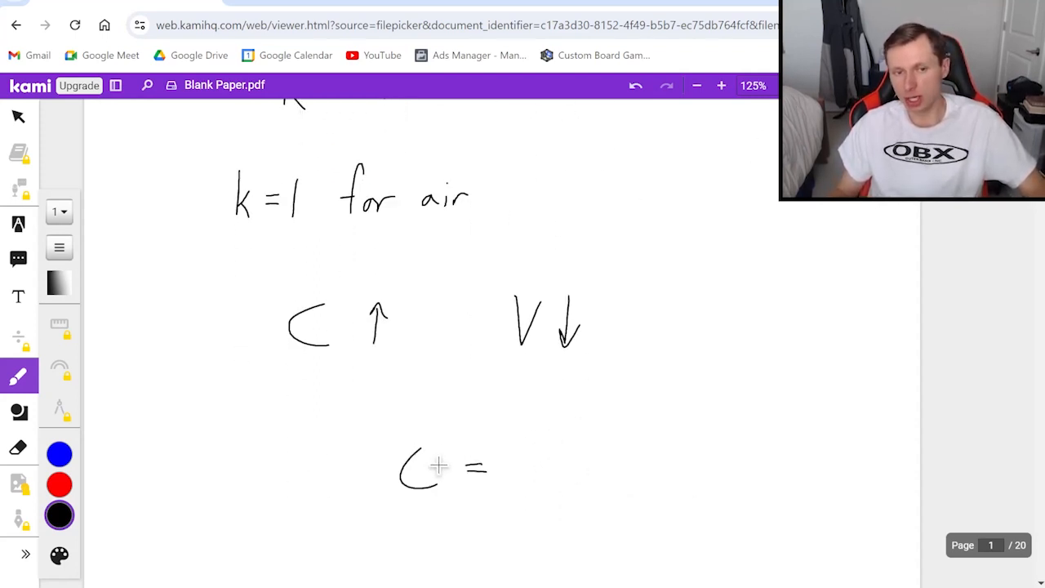
{"action": "left_click_drag", "start_coordinate": [562, 433], "coordinate": [562, 531]}
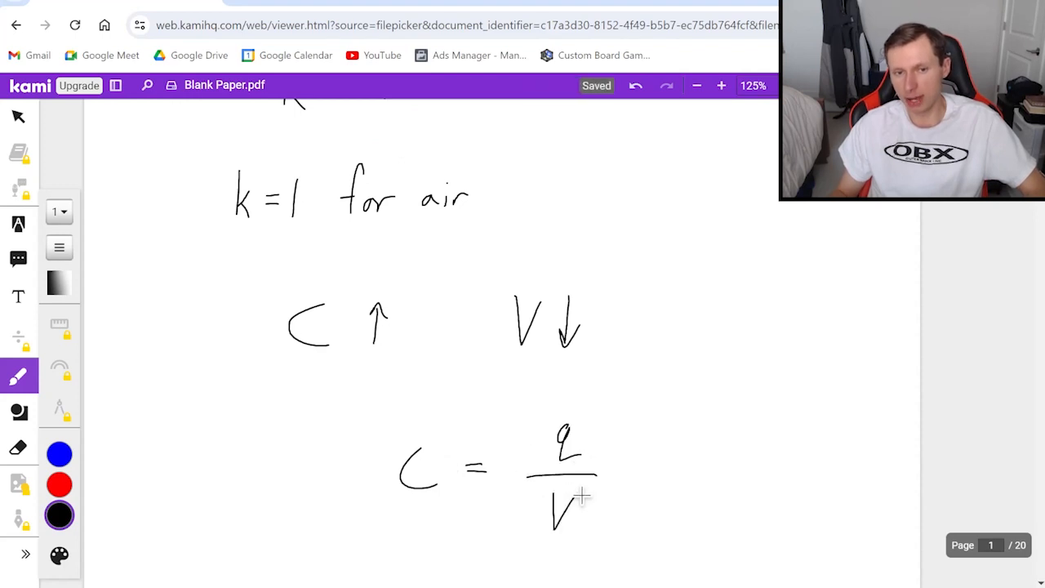
{"action": "mouse_move", "coordinate": [703, 533]}
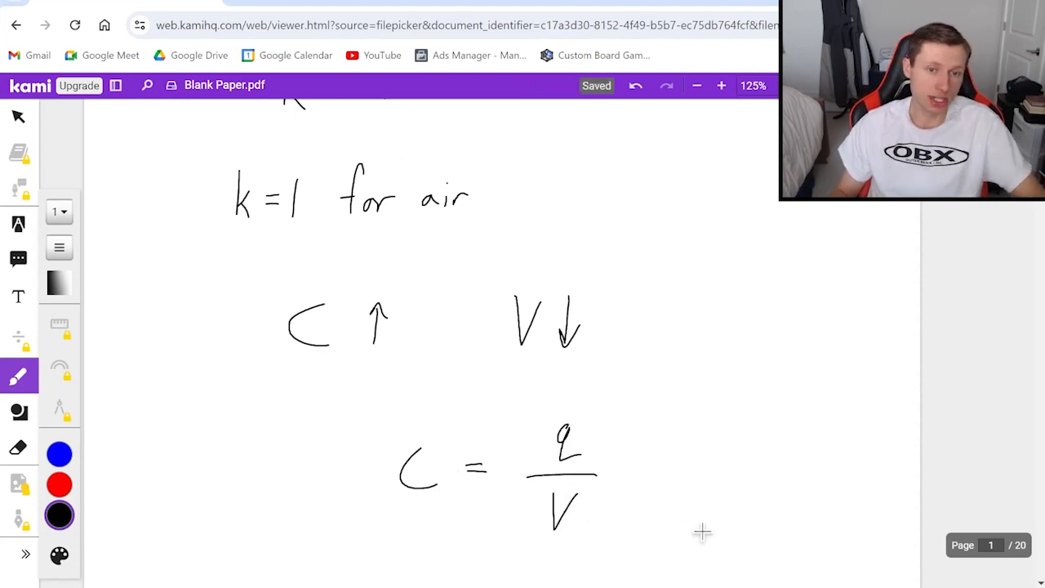
{"action": "scroll", "scroll_direction": "down", "scroll_amount": 3}
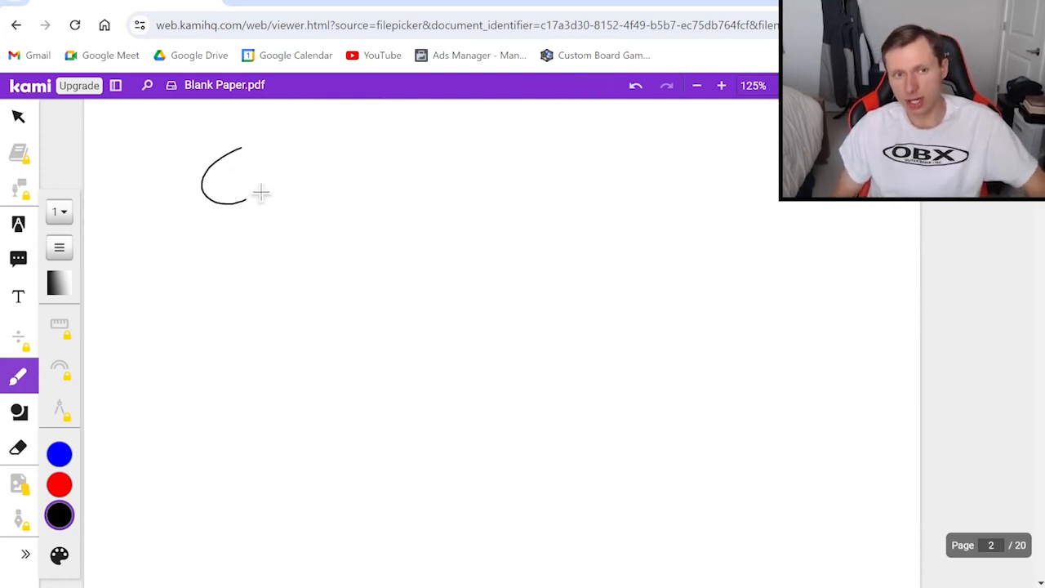
Step: List the givens C0 = 50 µF, k = 6.0, q unchanged, V0 = 15 V and underline them
{"action": "left_click_drag", "start_coordinate": [263, 196], "coordinate": [270, 204]}
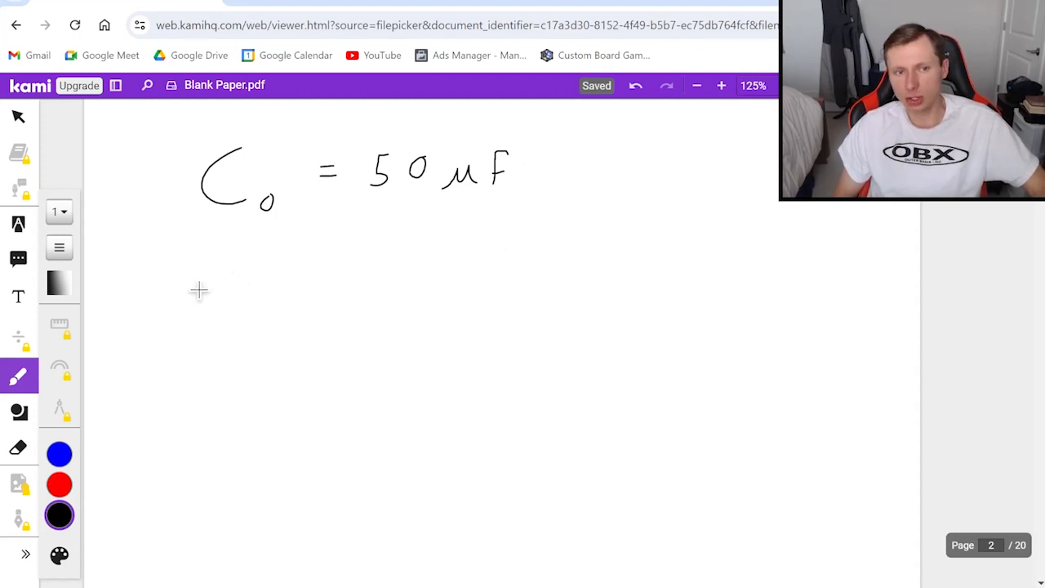
{"action": "left_click_drag", "start_coordinate": [227, 278], "coordinate": [241, 310]}
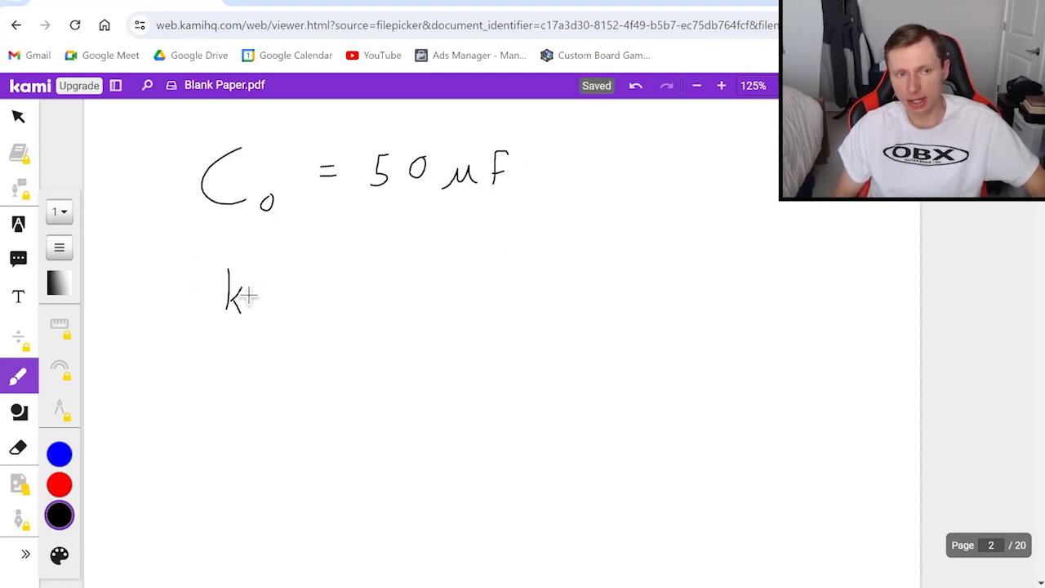
{"action": "left_click_drag", "start_coordinate": [278, 290], "coordinate": [335, 277]}
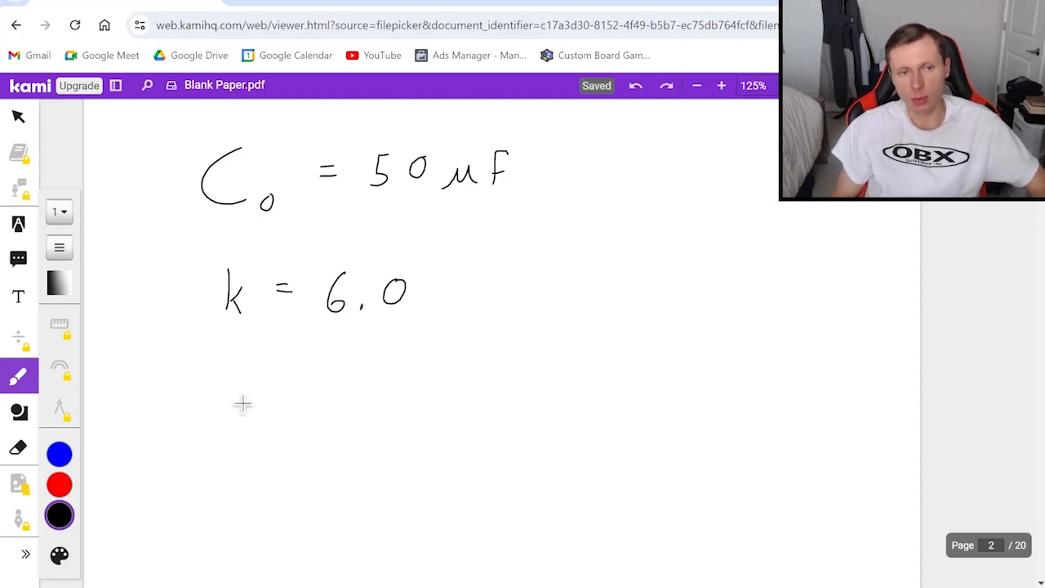
{"action": "left_click_drag", "start_coordinate": [241, 405], "coordinate": [229, 450]}
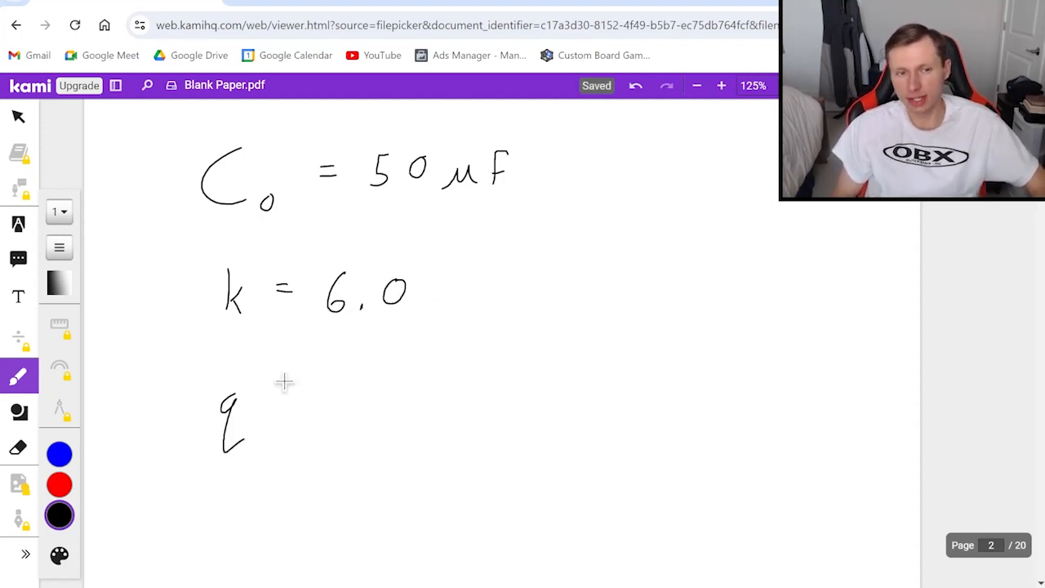
{"action": "left_click_drag", "start_coordinate": [307, 400], "coordinate": [363, 400]}
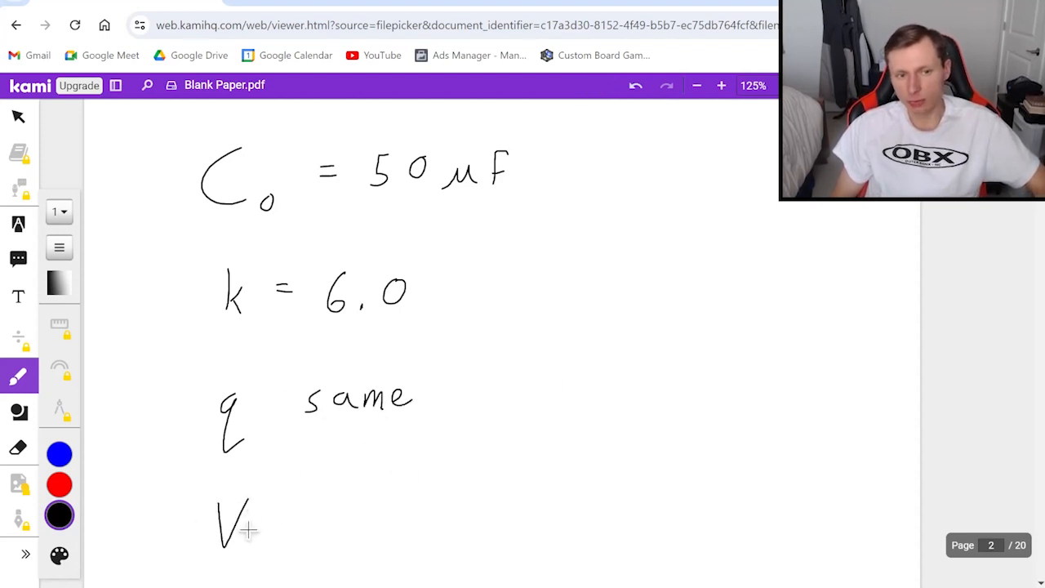
{"action": "scroll", "scroll_direction": "down", "scroll_amount": 3}
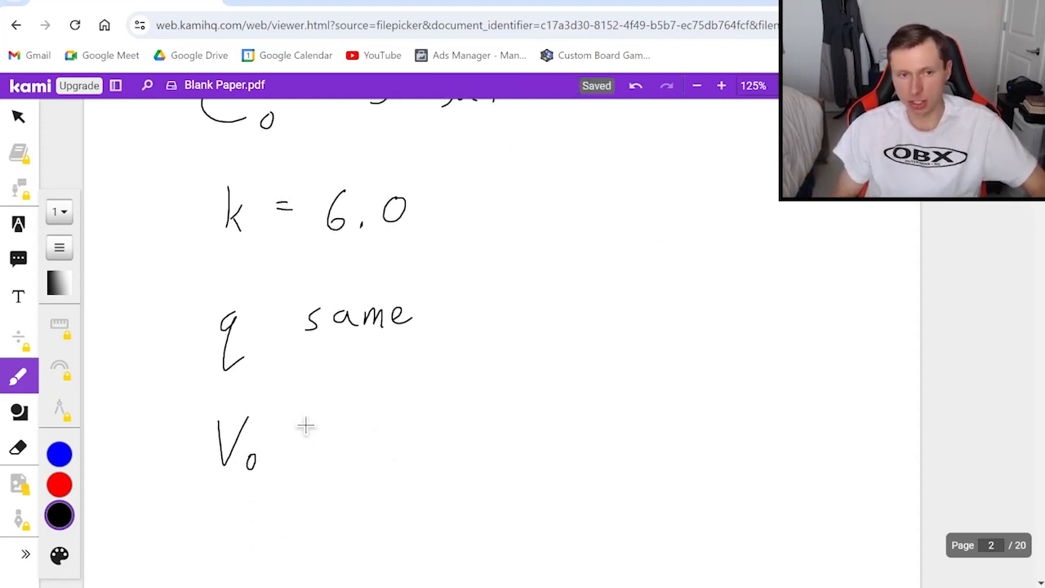
{"action": "left_click_drag", "start_coordinate": [294, 437], "coordinate": [441, 458]}
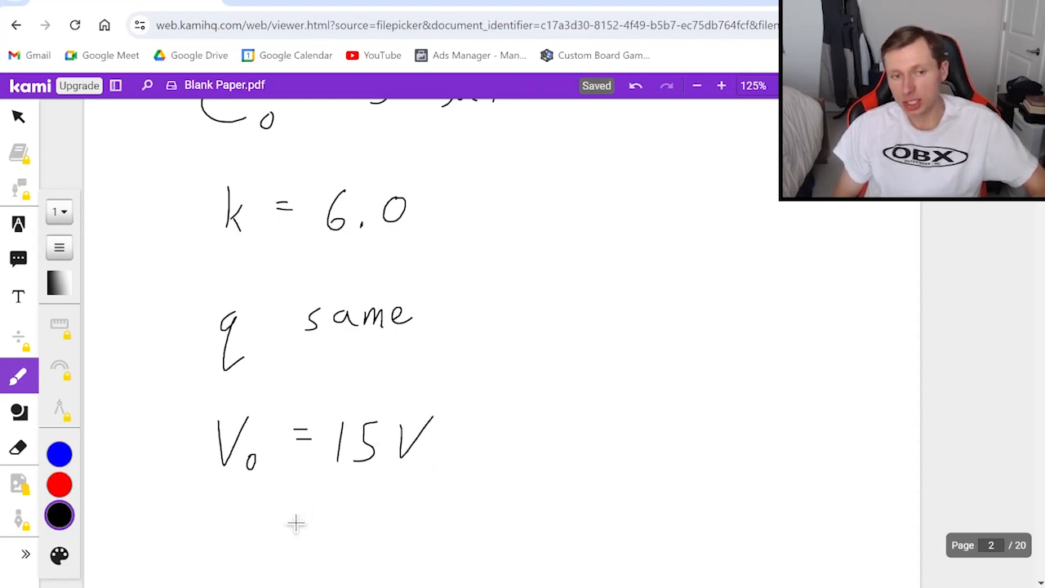
{"action": "left_click_drag", "start_coordinate": [245, 506], "coordinate": [326, 539]}
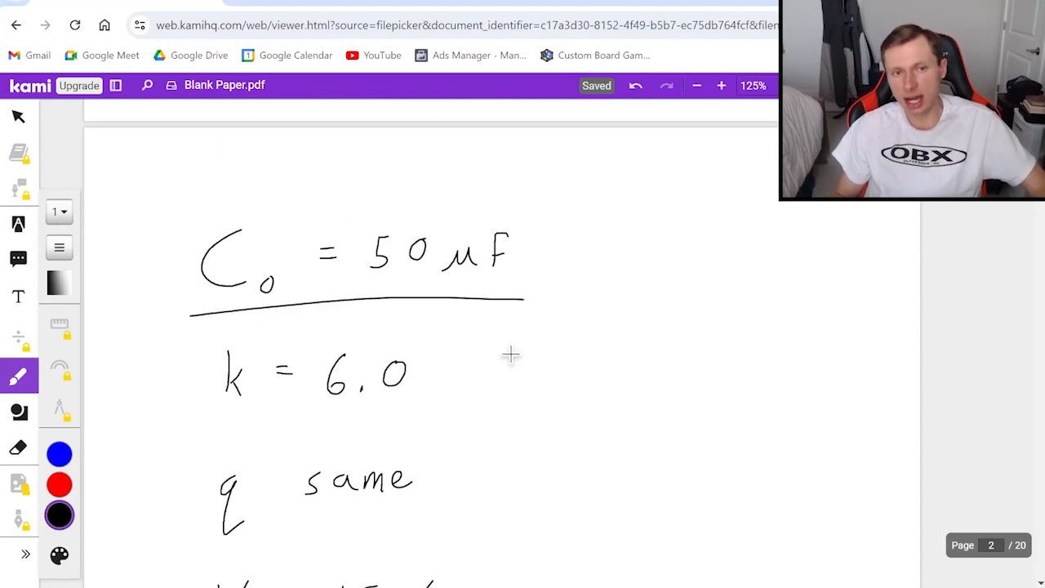
Step: Write C = q/V and C = kC0 = 6(50·10^-6) = 3·10^-4
{"action": "scroll", "scroll_direction": "down", "scroll_amount": 3}
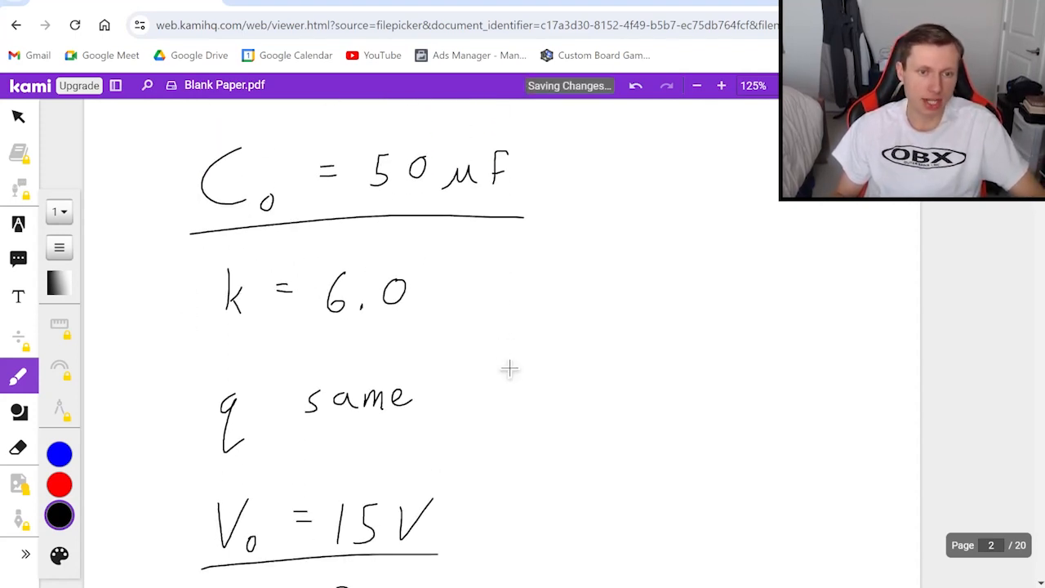
{"action": "scroll", "scroll_direction": "down", "scroll_amount": 3}
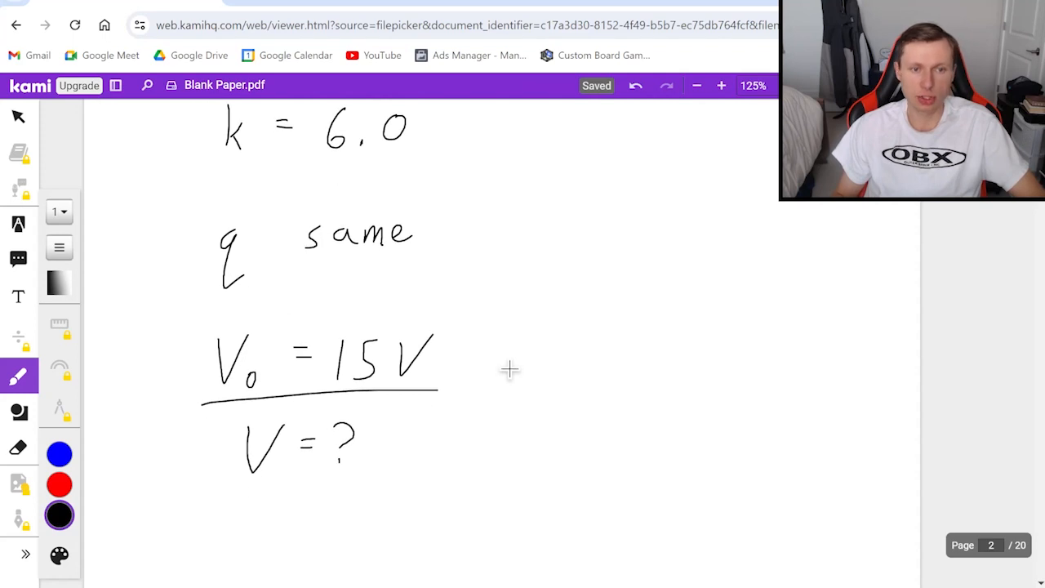
{"action": "mouse_move", "coordinate": [495, 400]}
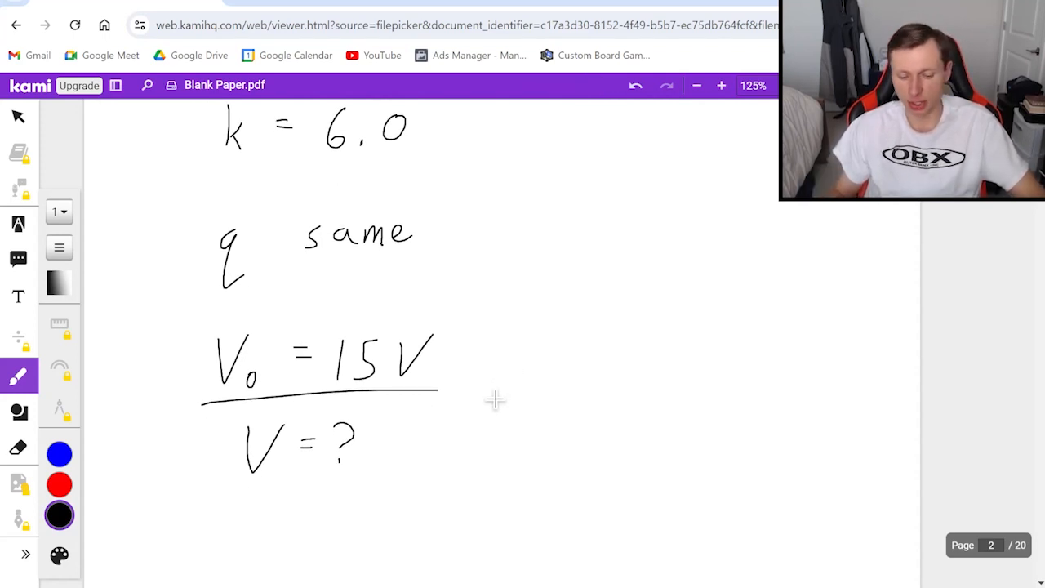
{"action": "scroll", "scroll_direction": "down", "scroll_amount": 3}
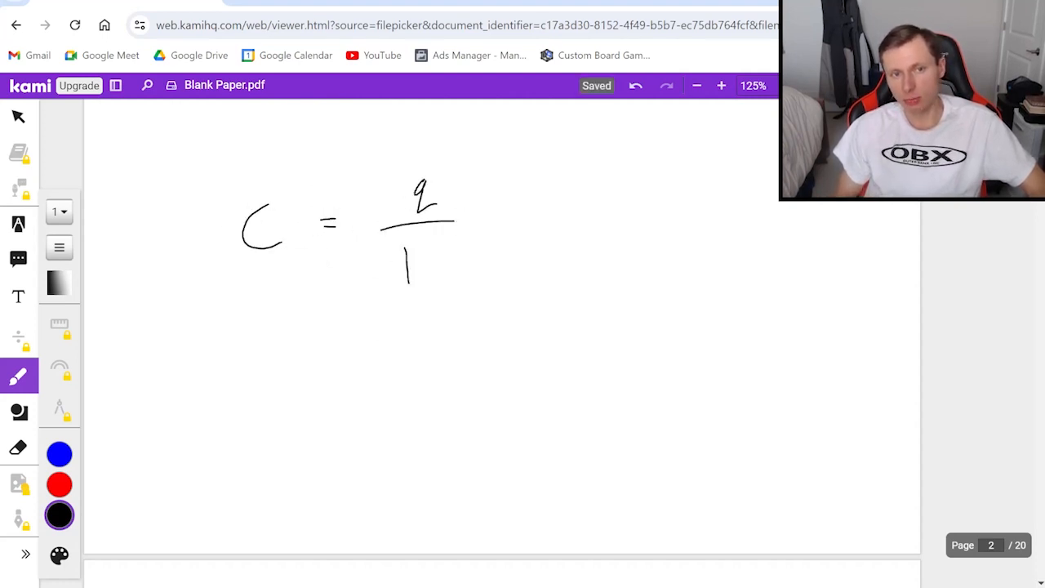
{"action": "left_click_drag", "start_coordinate": [402, 245], "coordinate": [432, 282]}
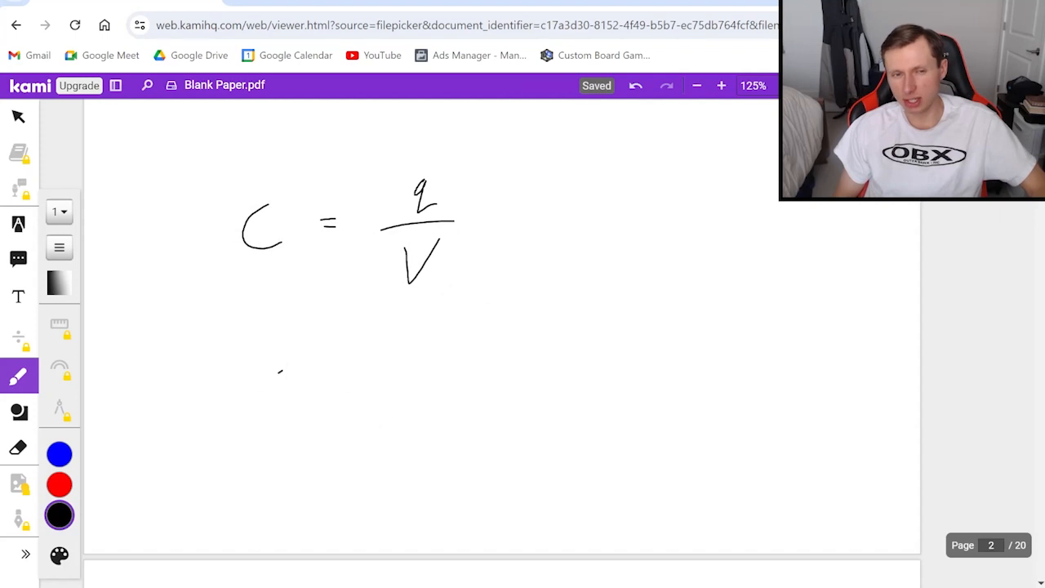
{"action": "left_click_drag", "start_coordinate": [262, 384], "coordinate": [416, 392]}
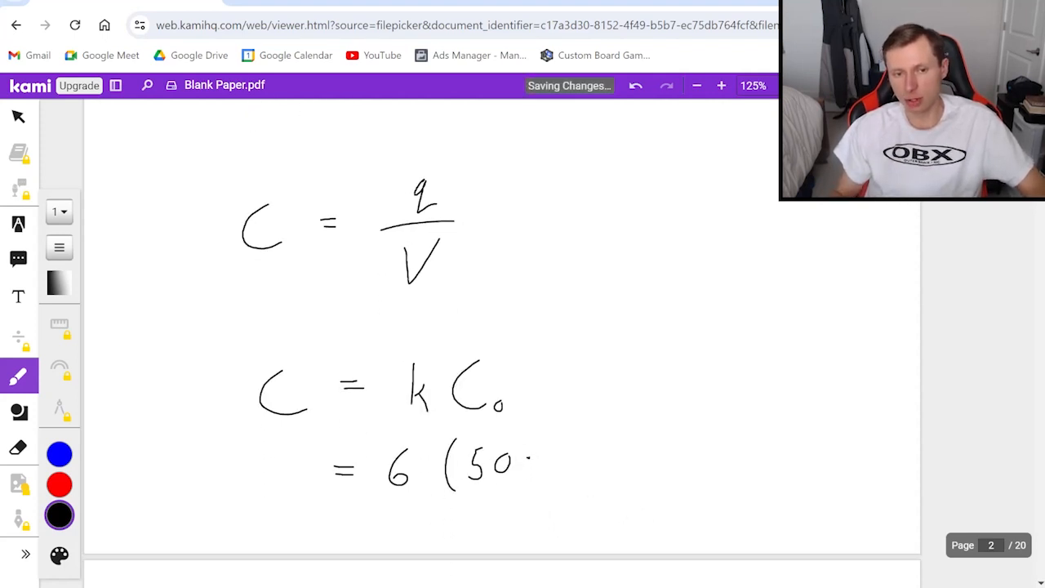
{"action": "left_click_drag", "start_coordinate": [522, 457], "coordinate": [629, 441]}
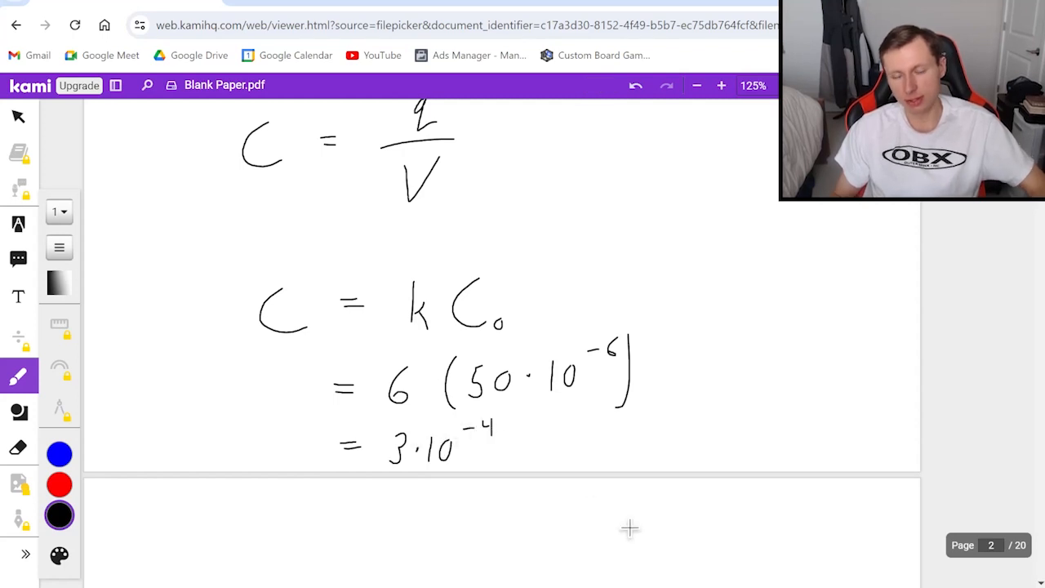
{"action": "mouse_move", "coordinate": [582, 432]}
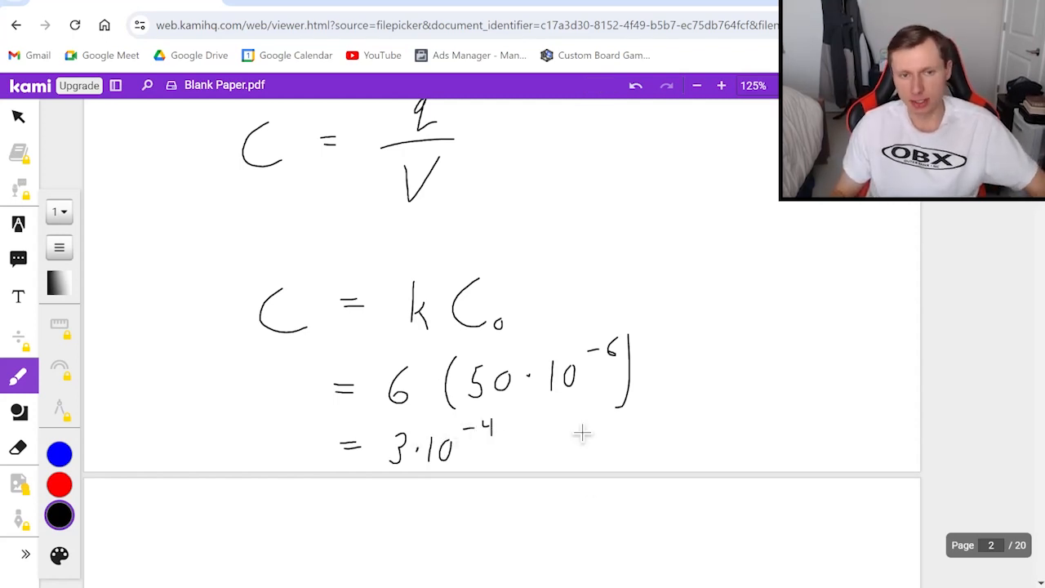
Step: Write 3·10^-4 = q/V and C0 = q/V0, then 50·10^-6 = q/15, giving q = 7.5·10^-4 C
{"action": "scroll", "scroll_direction": "down", "scroll_amount": 3}
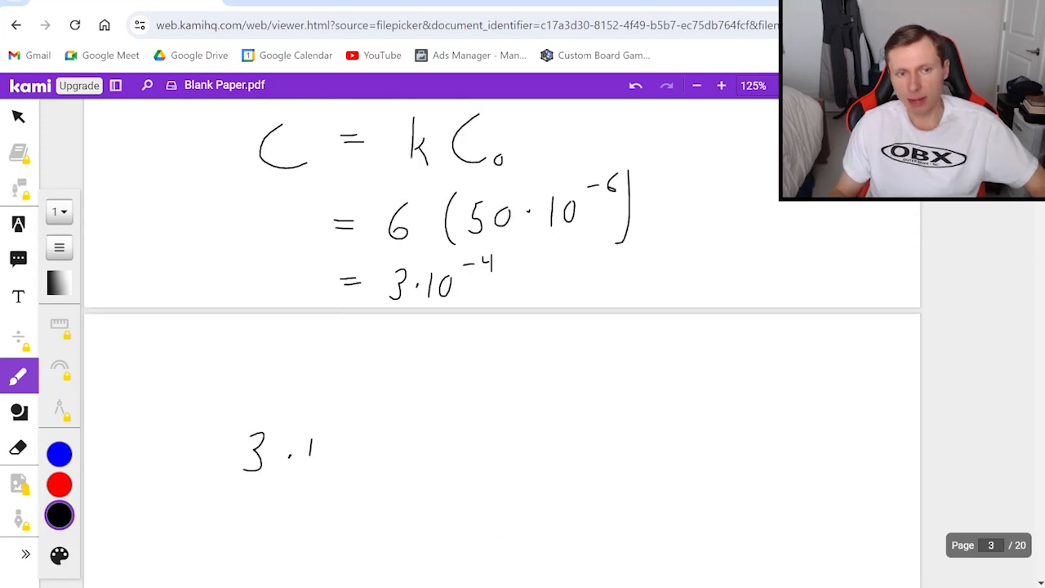
{"action": "left_click_drag", "start_coordinate": [293, 453], "coordinate": [425, 437]}
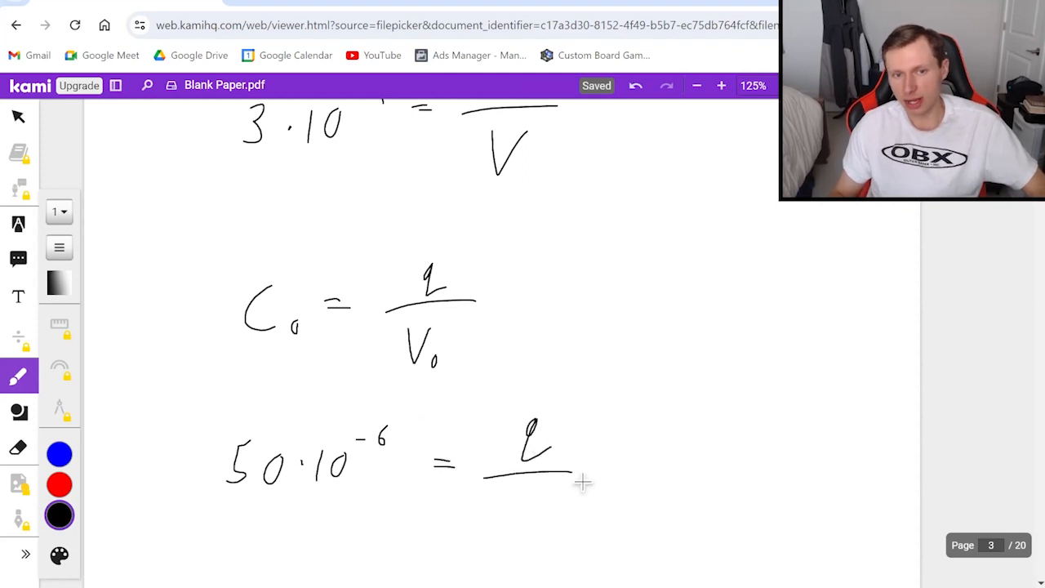
{"action": "left_click_drag", "start_coordinate": [506, 490], "coordinate": [547, 506]}
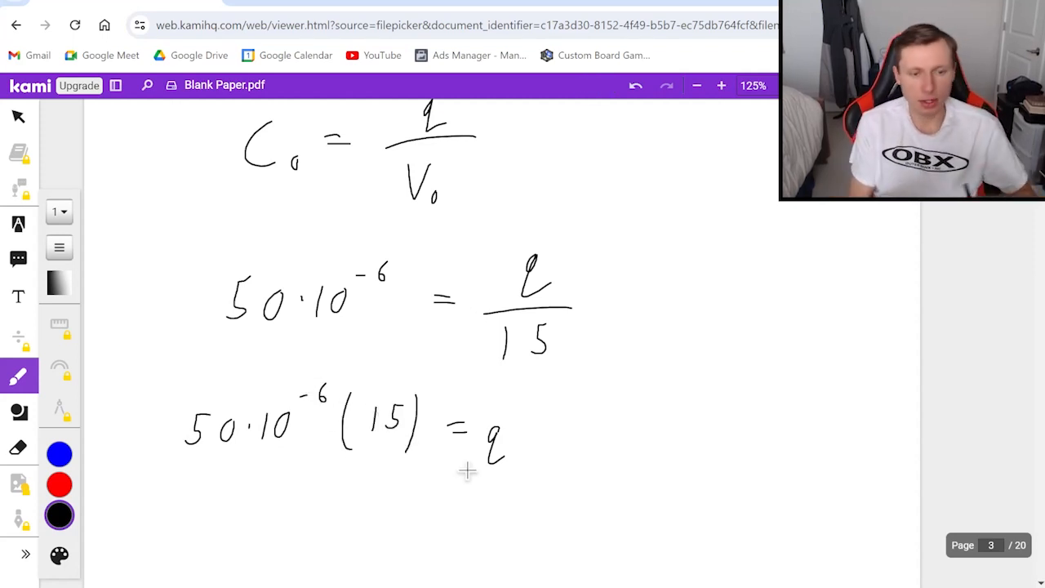
{"action": "scroll", "scroll_direction": "down", "scroll_amount": 3}
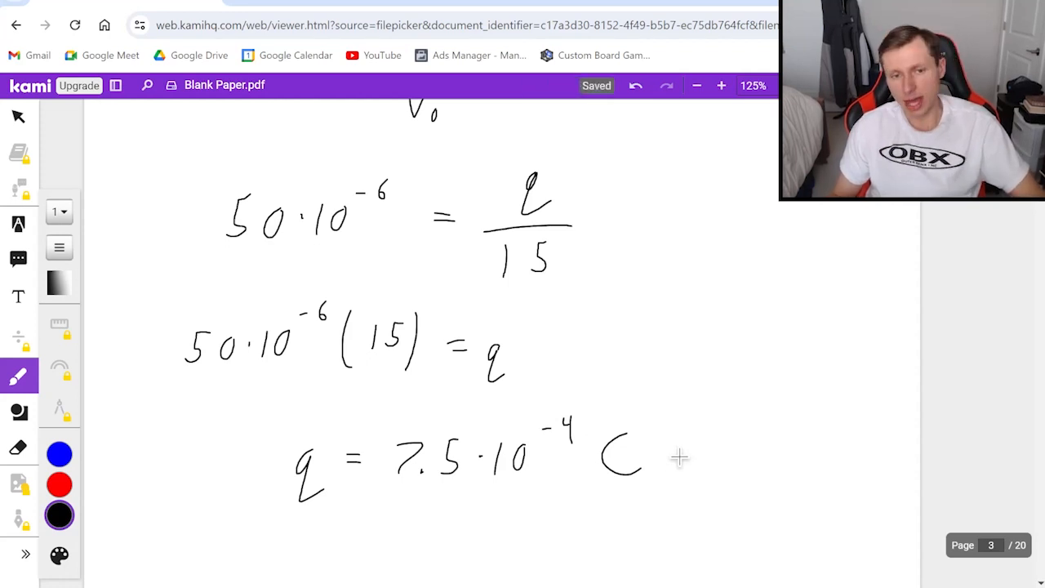
Step: Write 3·10^-4 = 7.5·10^-4/V, cancel the powers of ten, and conclude V = 2.5 V
{"action": "scroll", "scroll_direction": "down", "scroll_amount": 3}
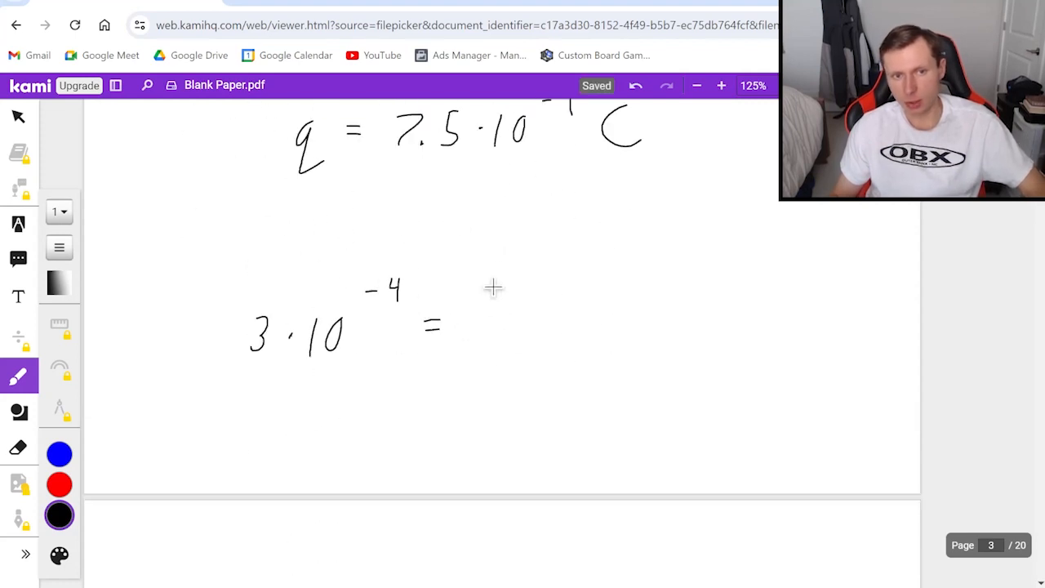
{"action": "left_click_drag", "start_coordinate": [490, 289], "coordinate": [604, 282]}
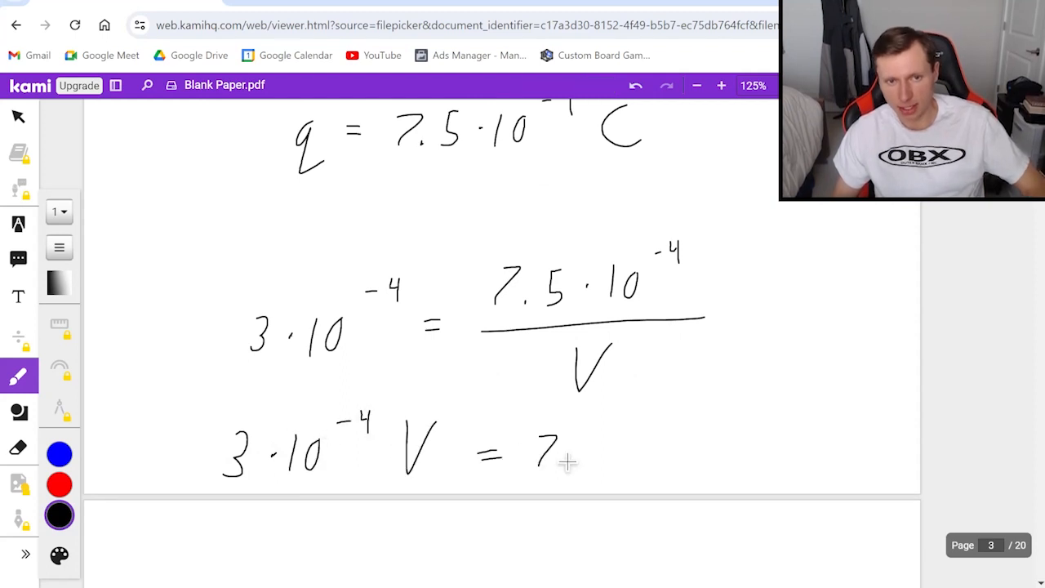
{"action": "left_click_drag", "start_coordinate": [572, 453], "coordinate": [698, 453]}
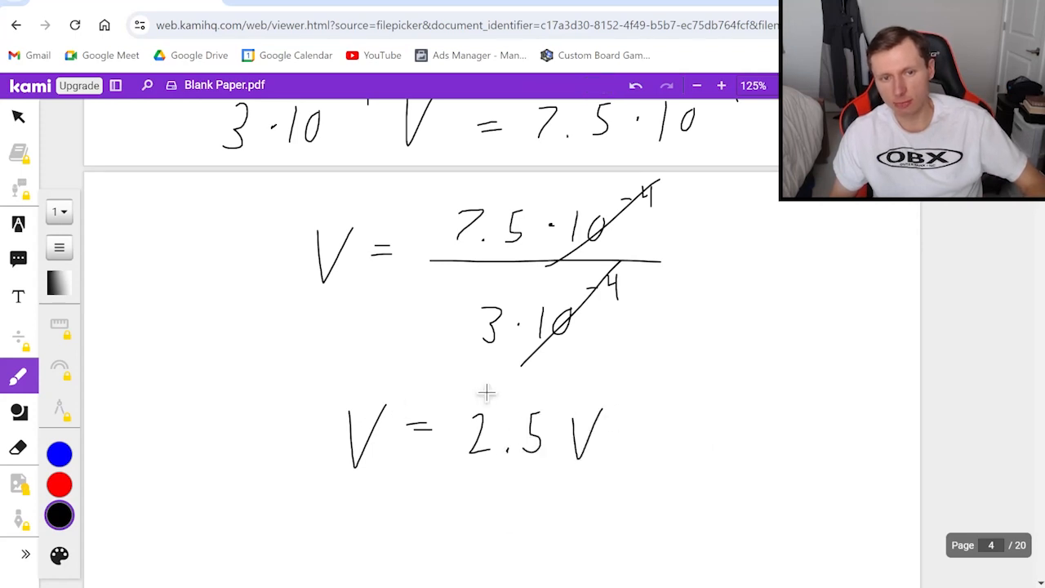
{"action": "left_click_drag", "start_coordinate": [486, 396], "coordinate": [228, 492]}
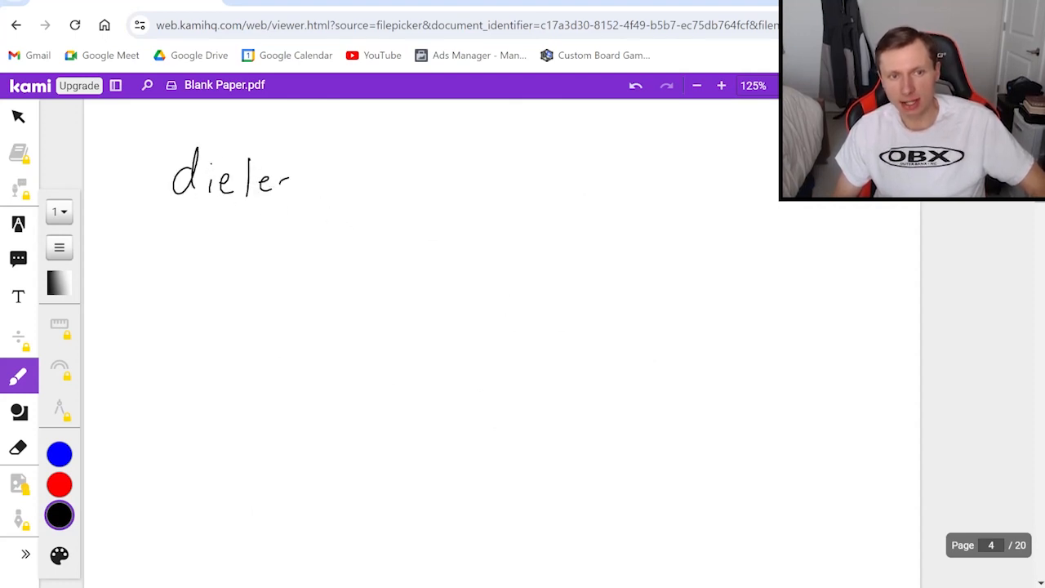
Step: Write problem two: dielectric k = 4.7, now V = 3 V and q = 560 nC, original capacitance?
{"action": "left_click_drag", "start_coordinate": [290, 175], "coordinate": [367, 179]}
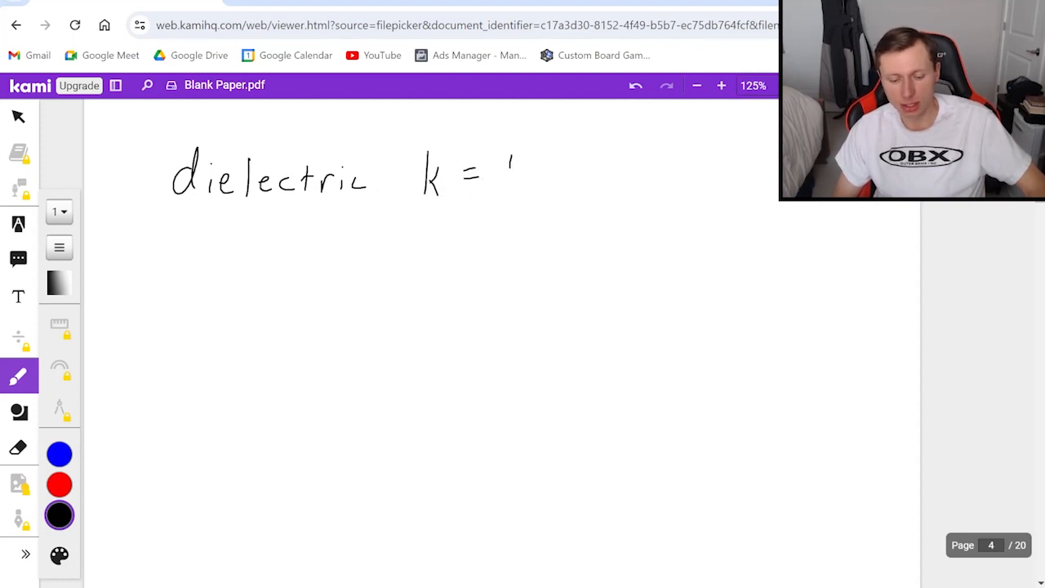
{"action": "left_click_drag", "start_coordinate": [510, 172], "coordinate": [567, 188]}
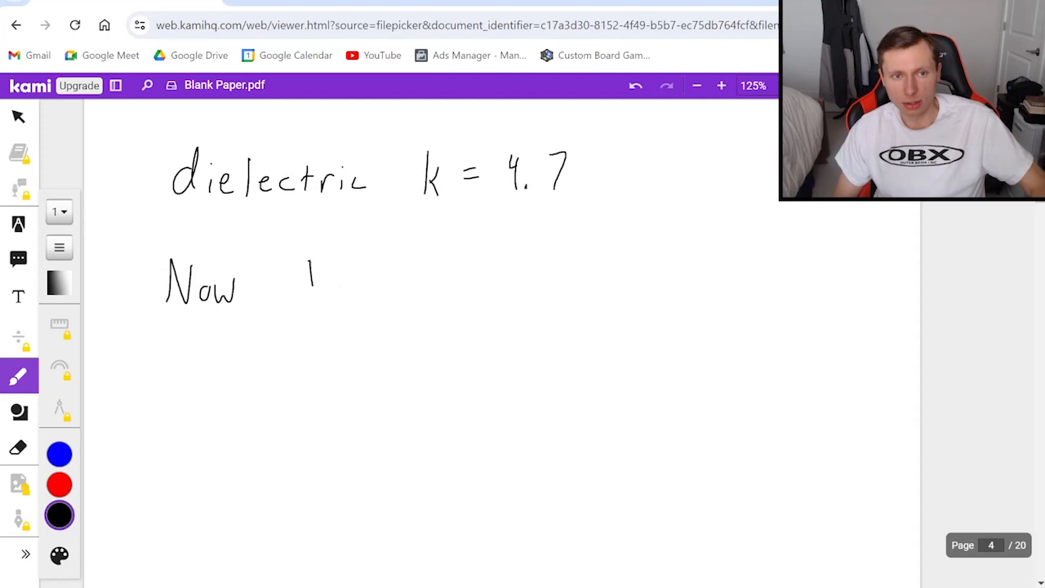
{"action": "left_click_drag", "start_coordinate": [311, 262], "coordinate": [367, 294]}
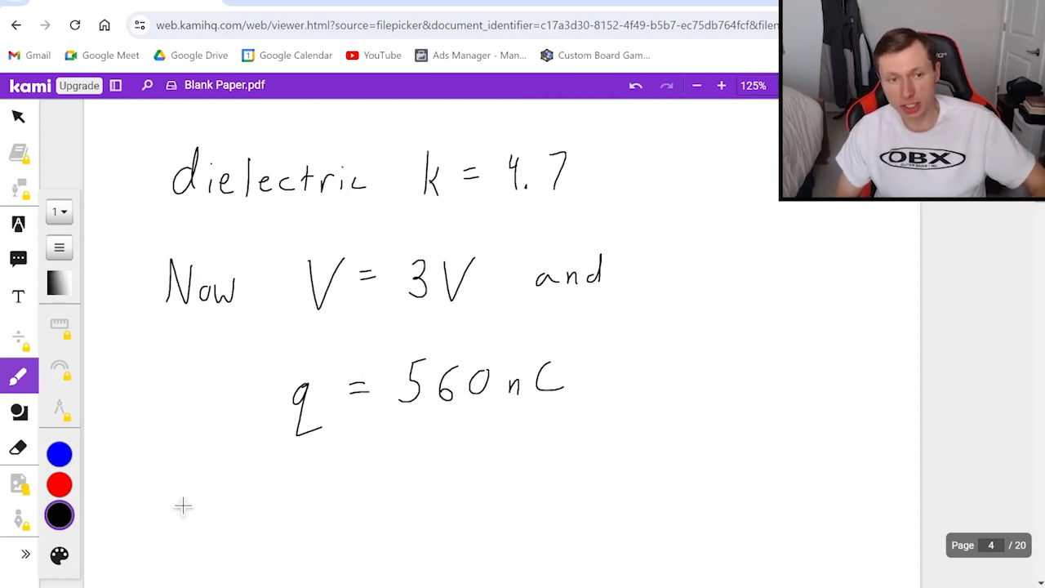
{"action": "left_click_drag", "start_coordinate": [188, 502], "coordinate": [289, 502]}
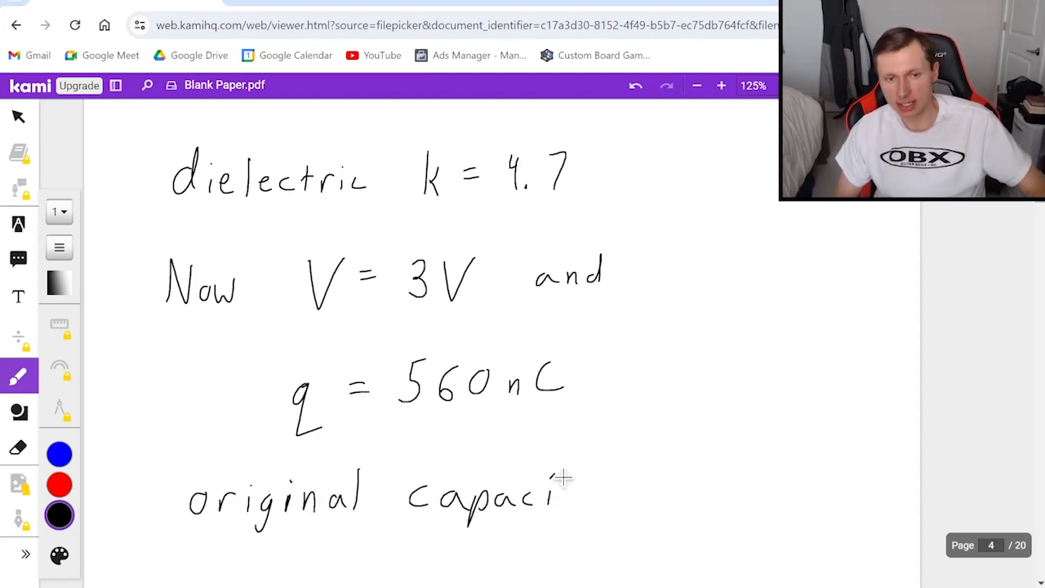
{"action": "left_click_drag", "start_coordinate": [563, 490], "coordinate": [673, 494]}
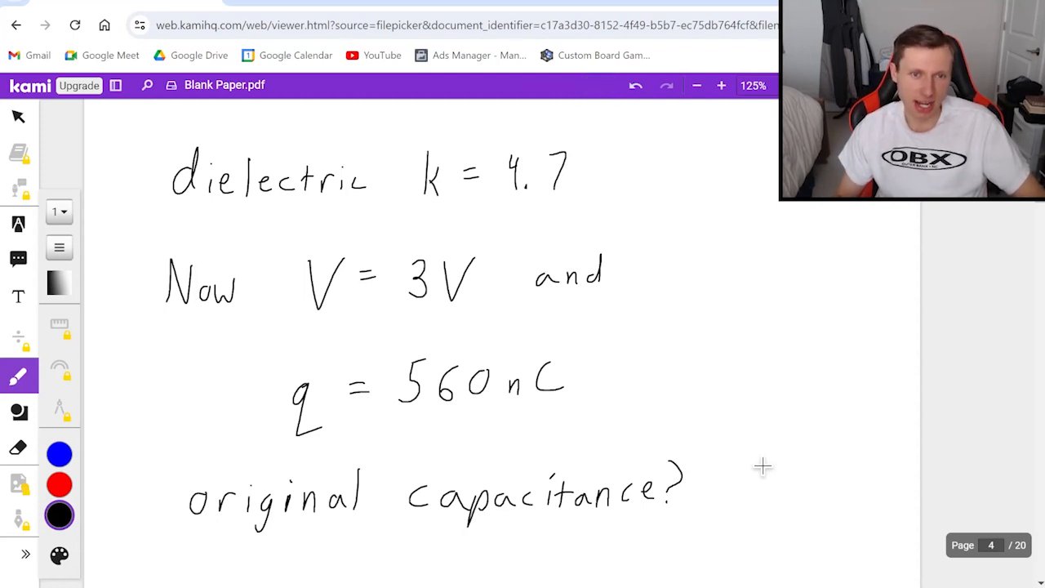
{"action": "scroll", "scroll_direction": "down", "scroll_amount": 3}
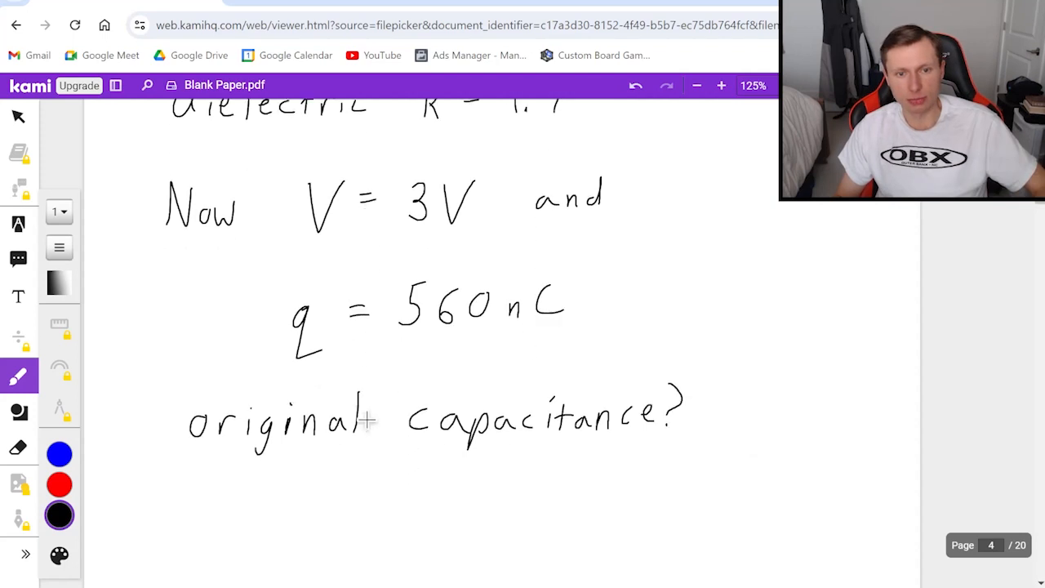
{"action": "scroll", "scroll_direction": "down", "scroll_amount": 3}
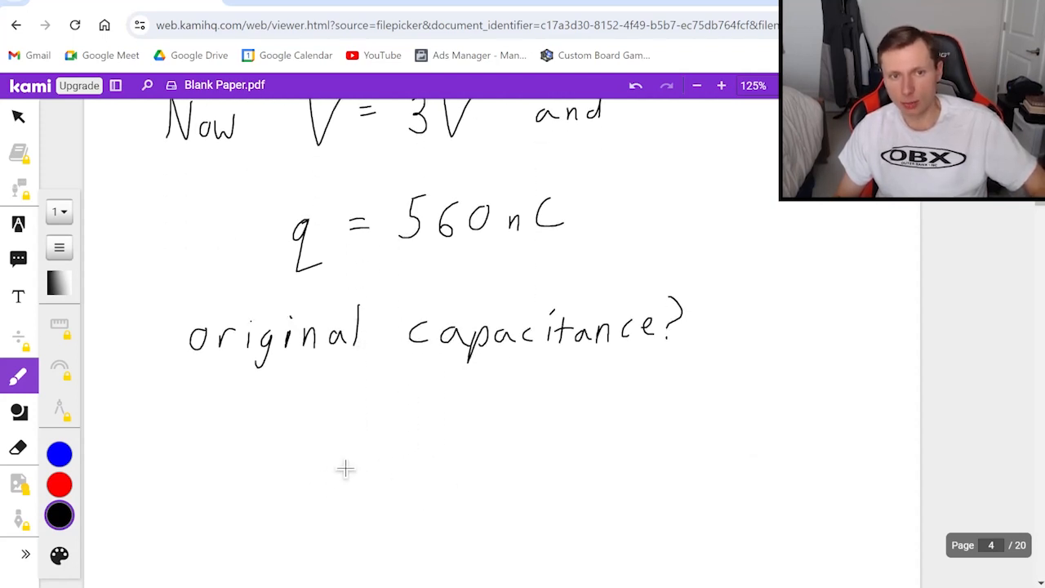
Step: Write the formula C = q/V and add 'new' subscripts to C, q and V
{"action": "left_click_drag", "start_coordinate": [368, 466], "coordinate": [424, 490]}
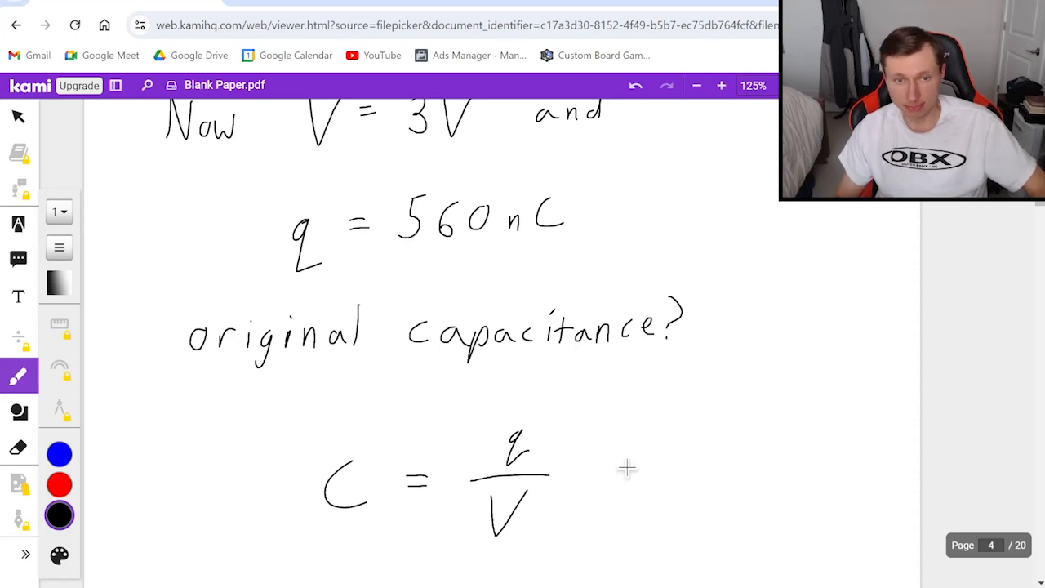
{"action": "scroll", "scroll_direction": "down", "scroll_amount": 3}
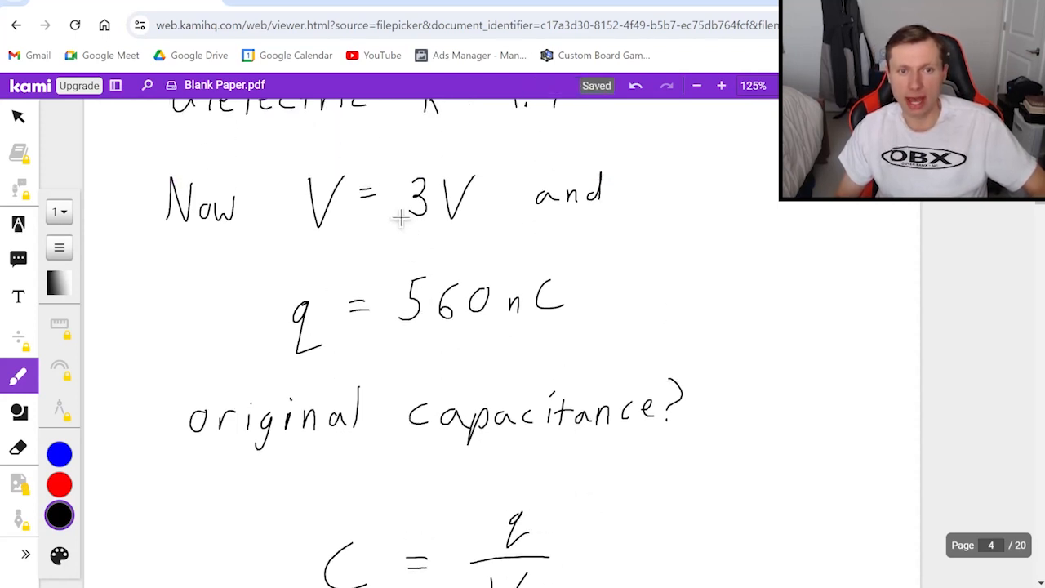
{"action": "scroll", "scroll_direction": "down", "scroll_amount": 3}
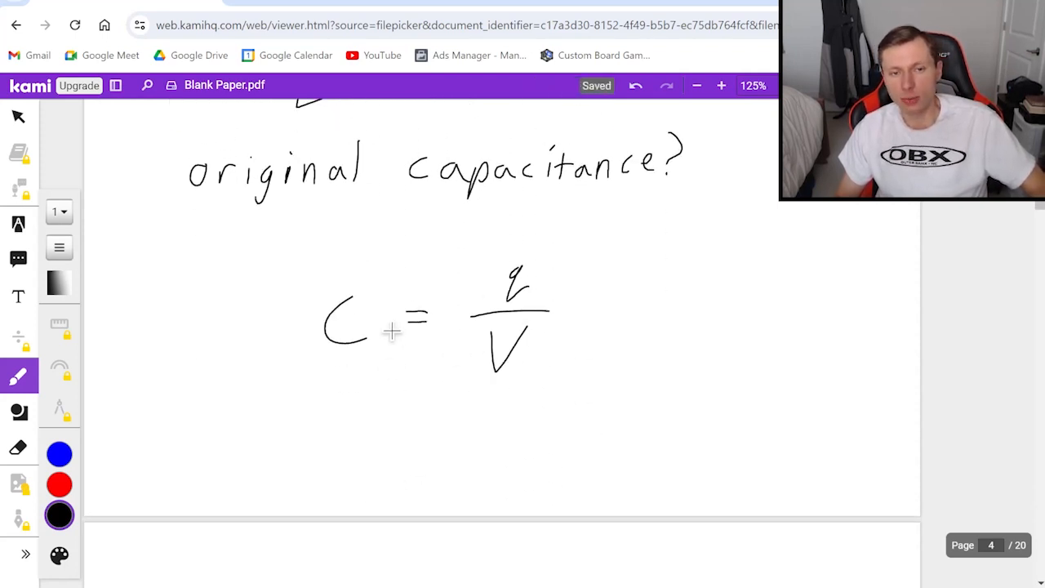
{"action": "left_click_drag", "start_coordinate": [364, 347], "coordinate": [413, 367]}
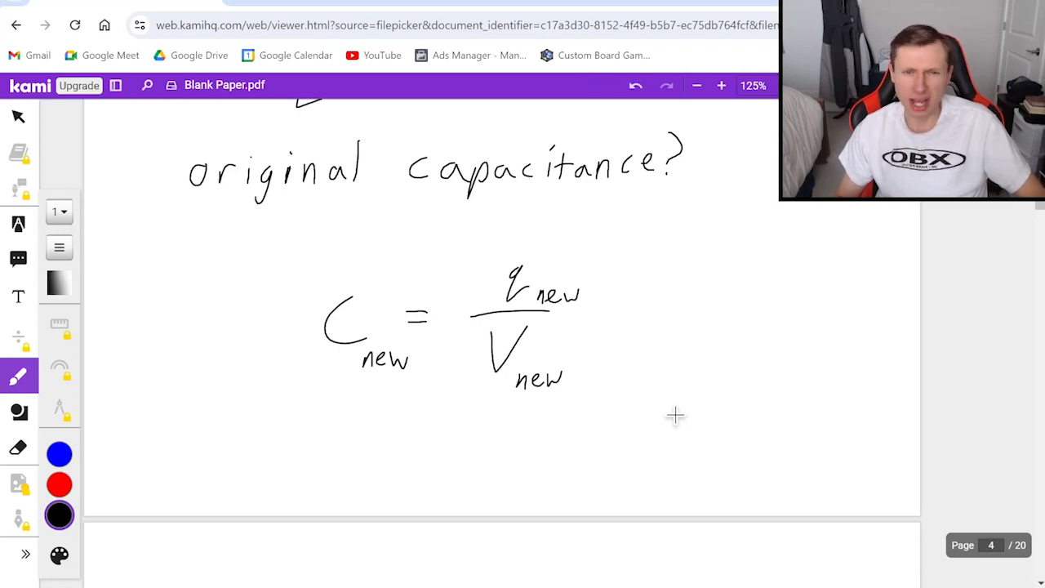
{"action": "mouse_move", "coordinate": [351, 459]}
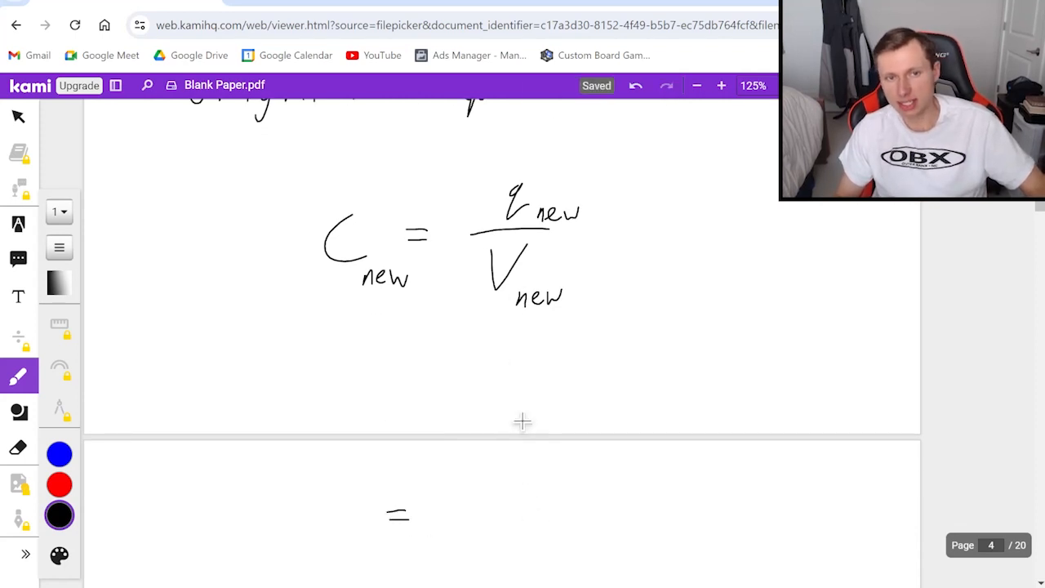
Step: Substitute 560·10^-9 over 3, giving C_new = 1.87·10^-7
{"action": "left_click_drag", "start_coordinate": [466, 482], "coordinate": [539, 490]}
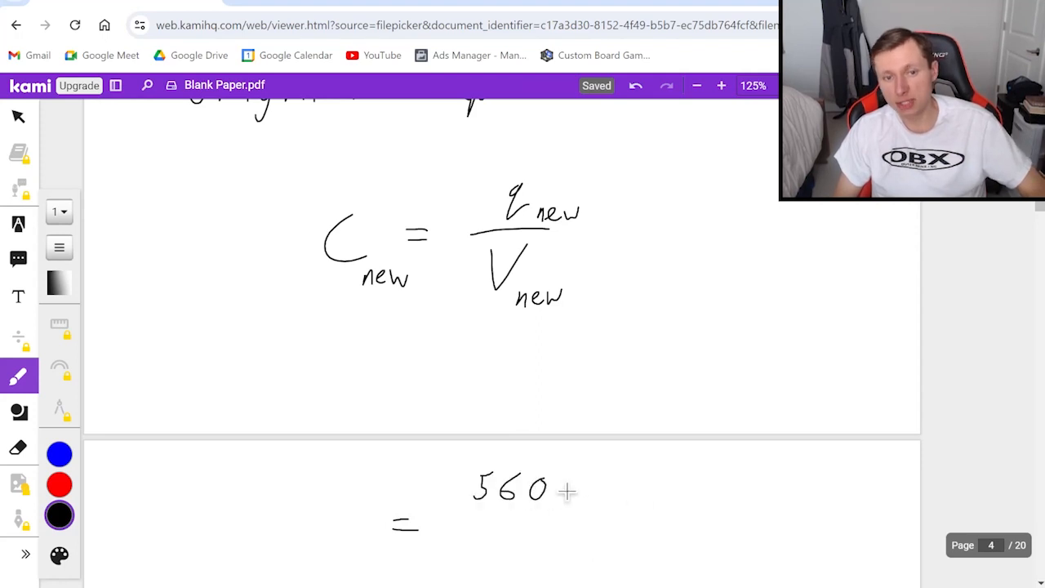
{"action": "left_click_drag", "start_coordinate": [563, 490], "coordinate": [661, 461]}
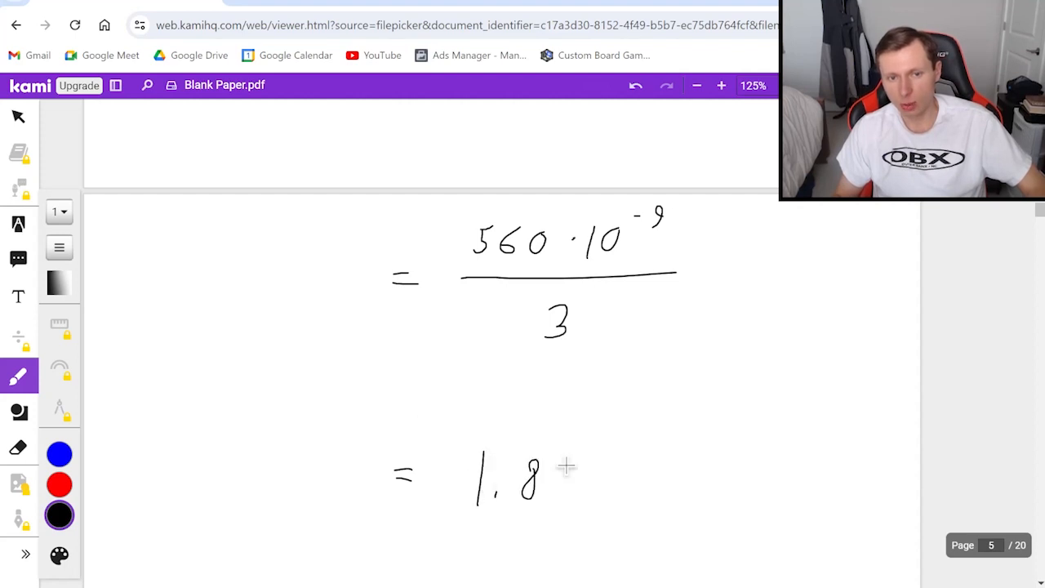
{"action": "left_click_drag", "start_coordinate": [563, 469], "coordinate": [678, 482]}
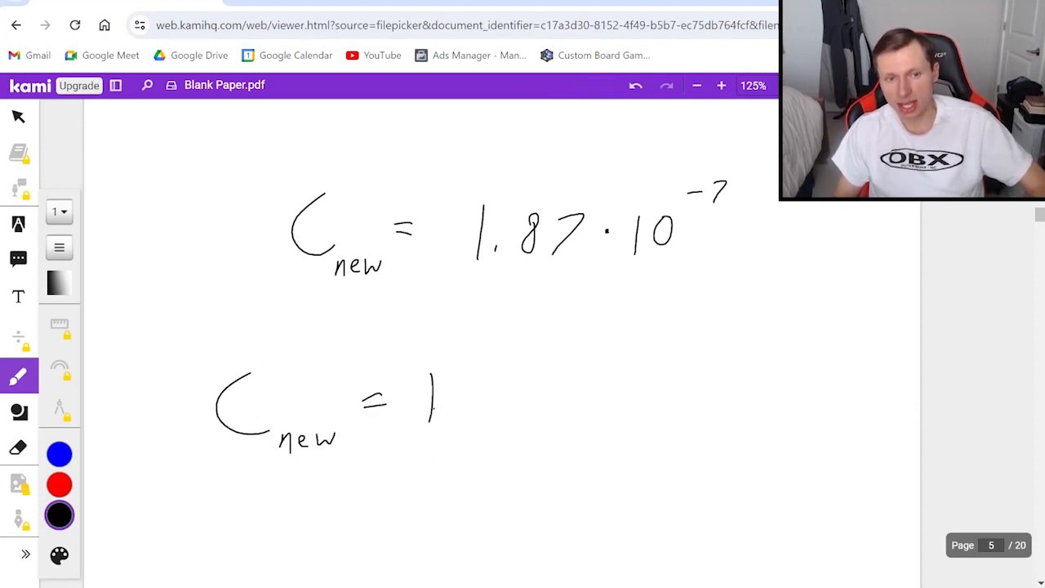
Step: Write C_new = kC0, substitute 1.87·10^-7 = 4.7 C0, and solve C0 = 3.97·10^-8 F
{"action": "left_click_drag", "start_coordinate": [425, 384], "coordinate": [531, 425]}
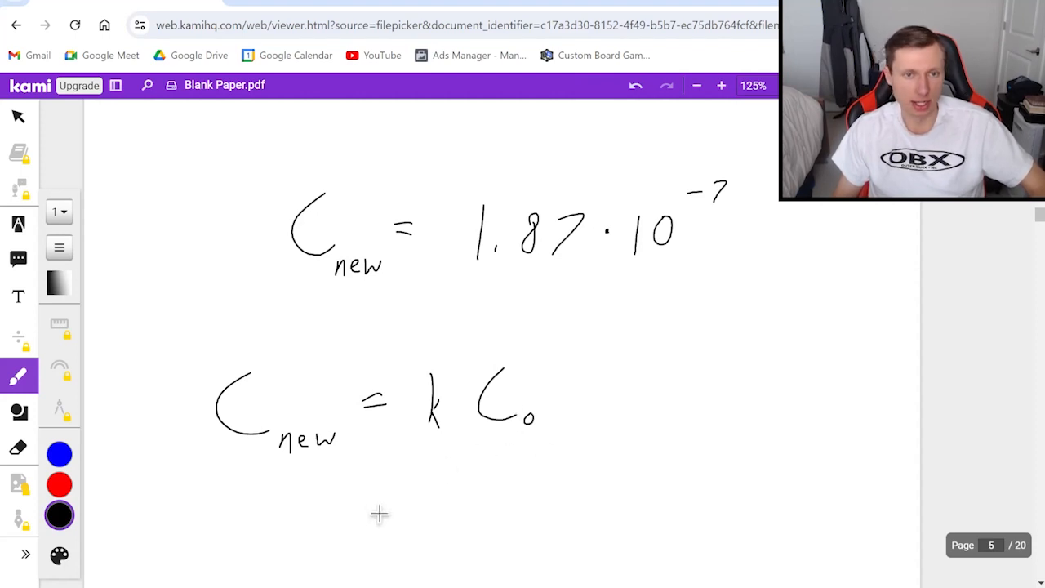
{"action": "scroll", "scroll_direction": "down", "scroll_amount": 3}
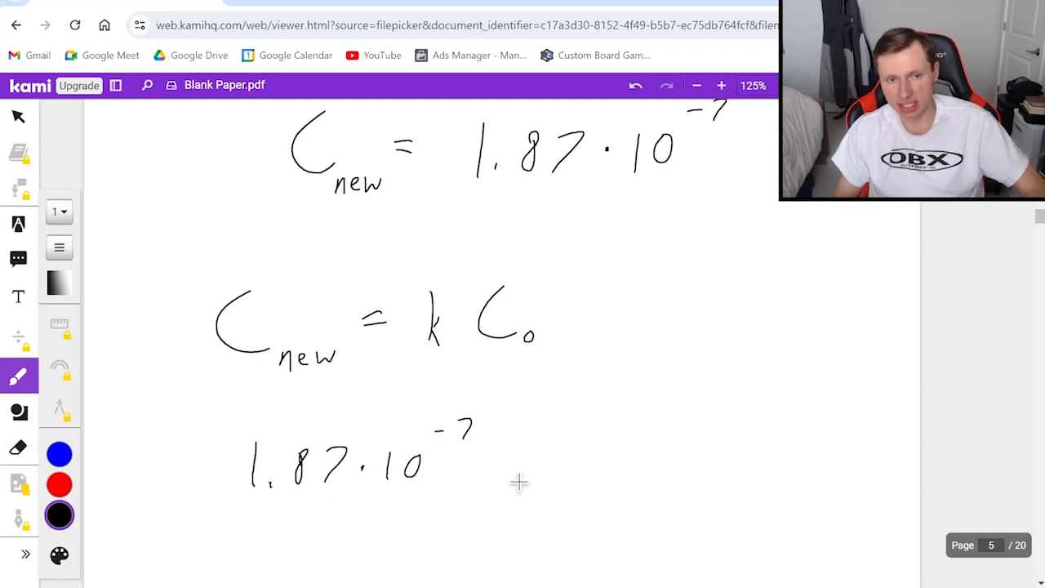
{"action": "left_click_drag", "start_coordinate": [490, 465], "coordinate": [510, 470]}
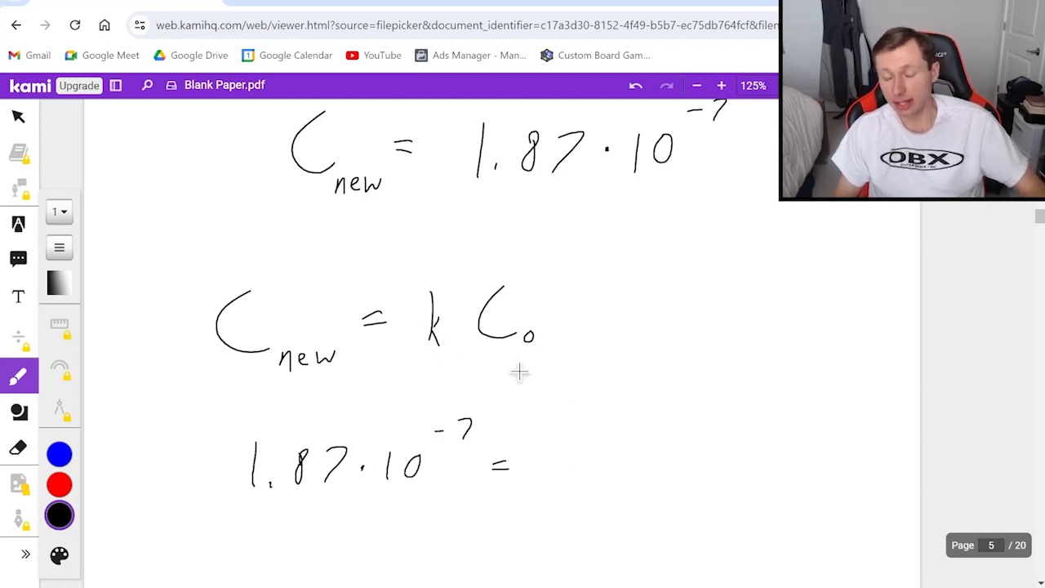
{"action": "left_click_drag", "start_coordinate": [539, 453], "coordinate": [572, 478]}
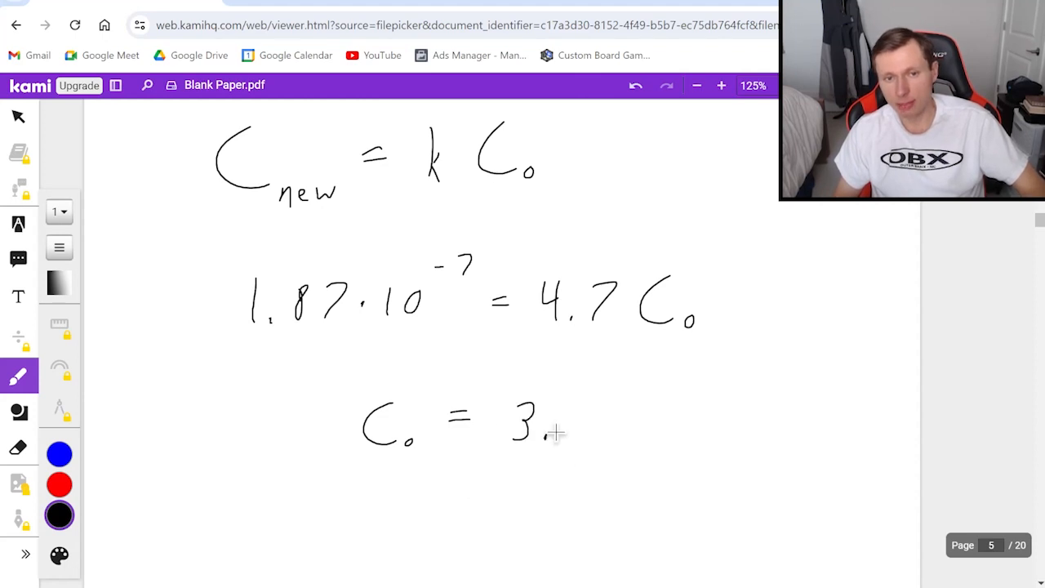
{"action": "left_click_drag", "start_coordinate": [560, 421], "coordinate": [702, 420]}
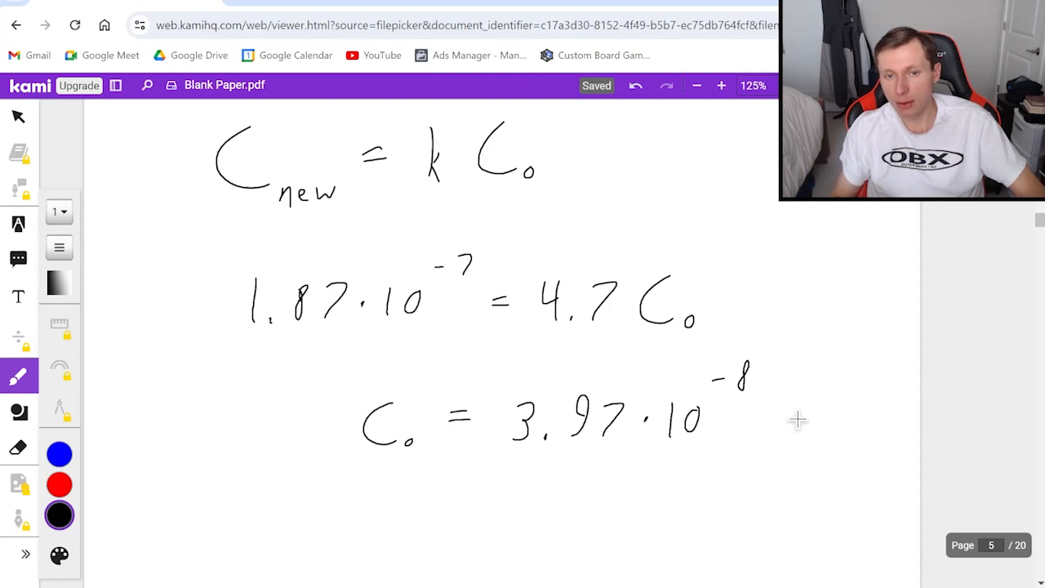
{"action": "left_click_drag", "start_coordinate": [784, 392], "coordinate": [804, 433]}
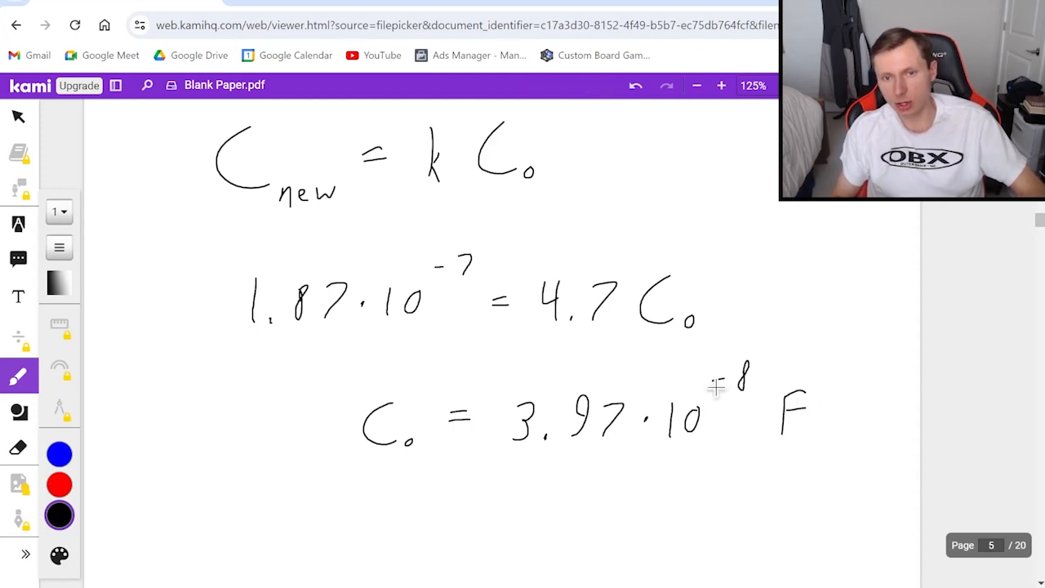